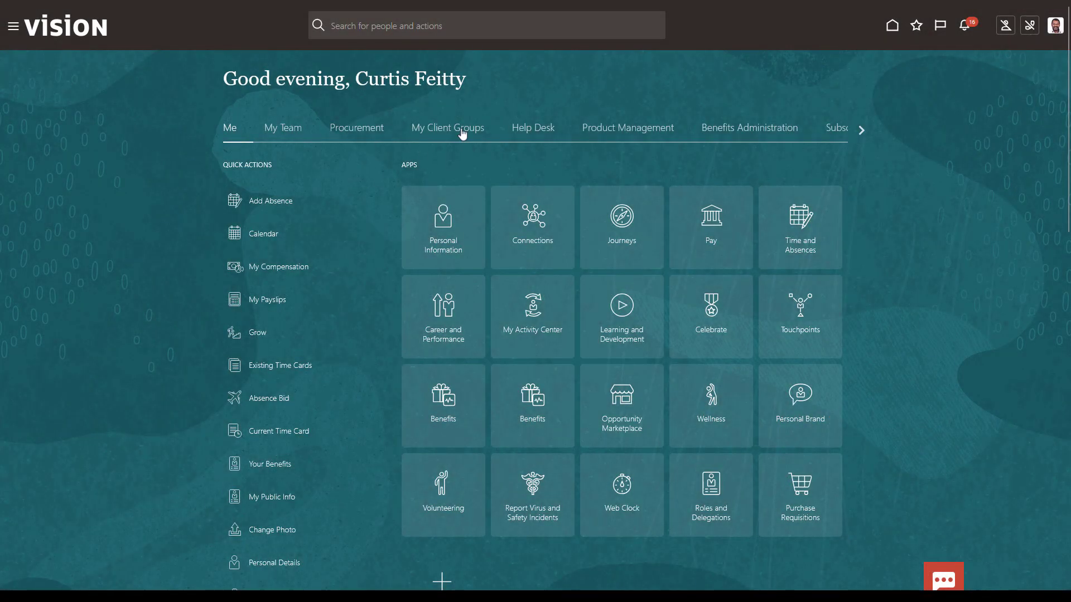
# Step: Navigate through My Client Groups and Workforce Structures to the Grades page
pyautogui.click(447, 128)
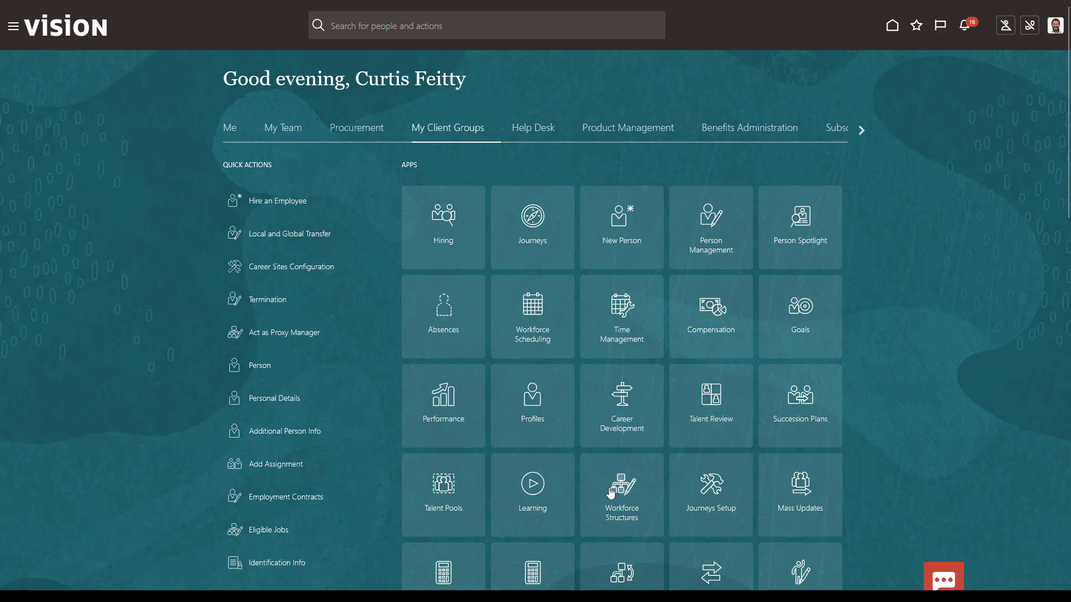
pyautogui.click(620, 485)
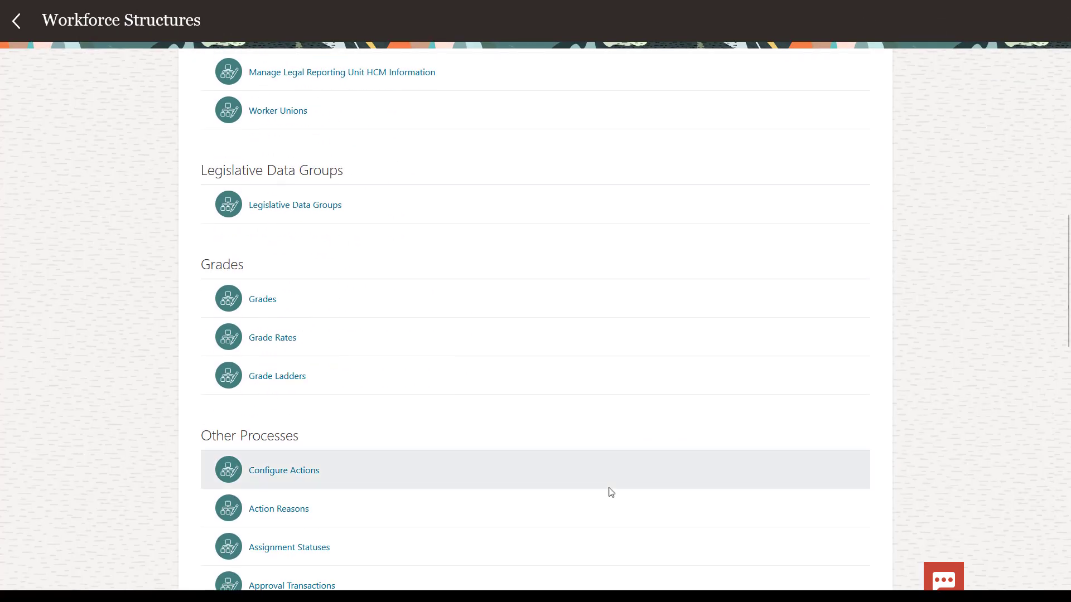
pyautogui.click(262, 299)
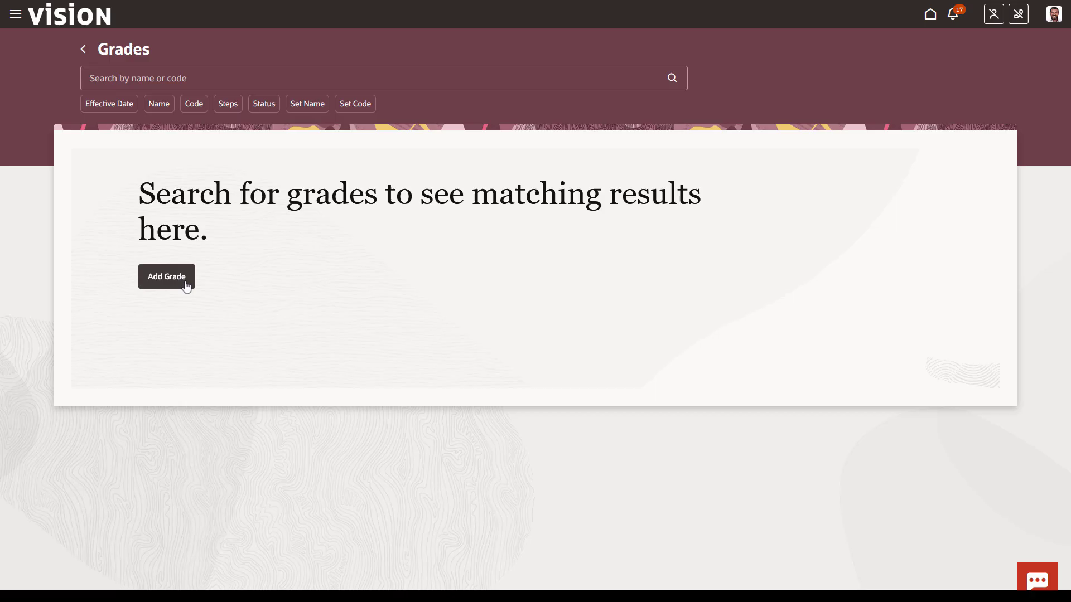
# Step: Start a new grade and name it Mfg00
pyautogui.click(166, 276)
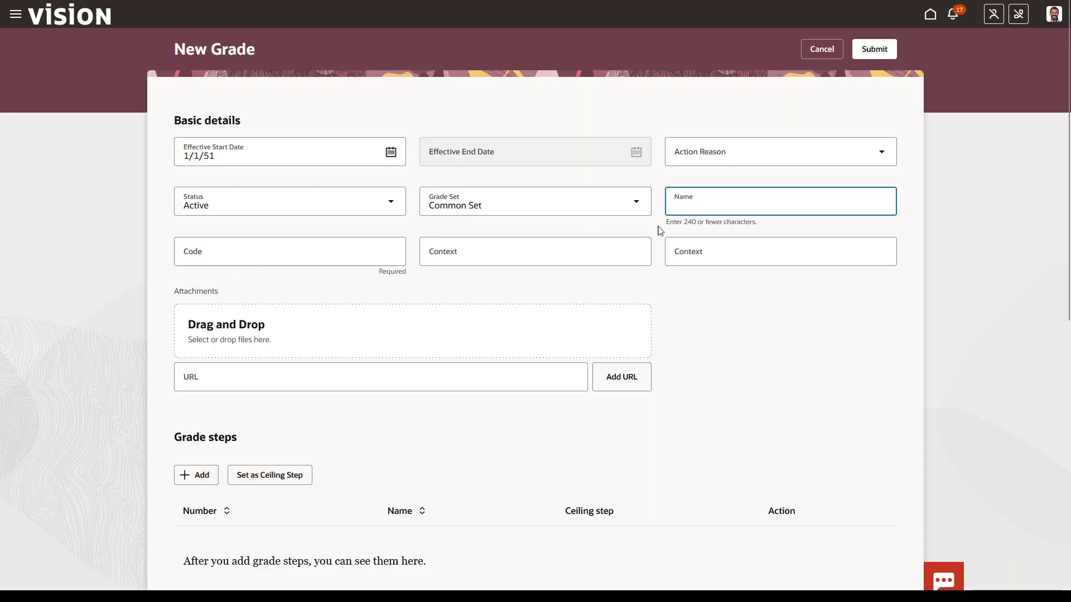
pyautogui.write('Mfg00')
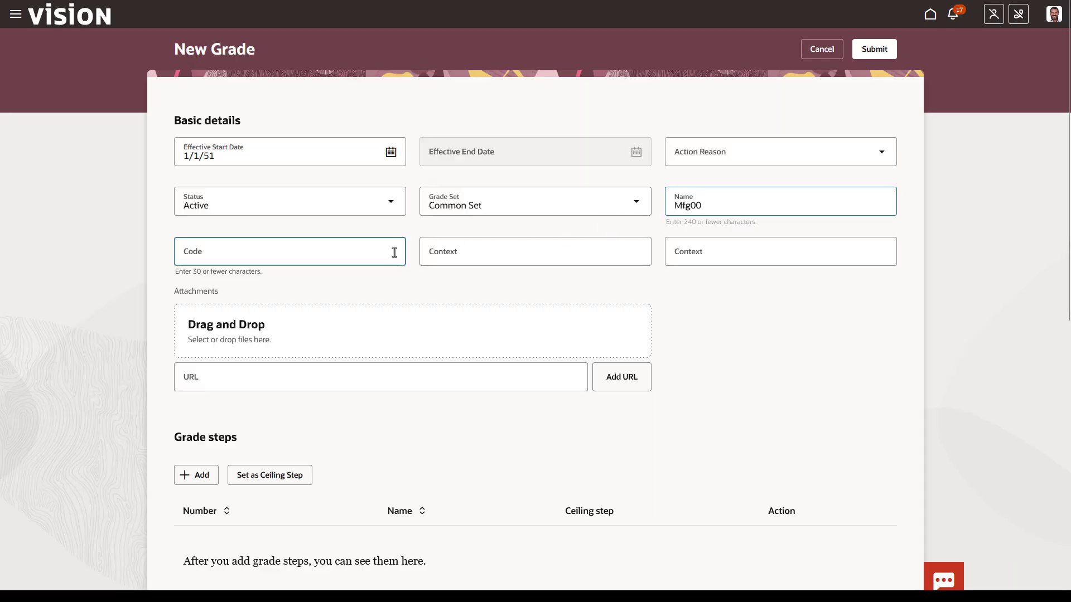
pyautogui.scroll(-3)
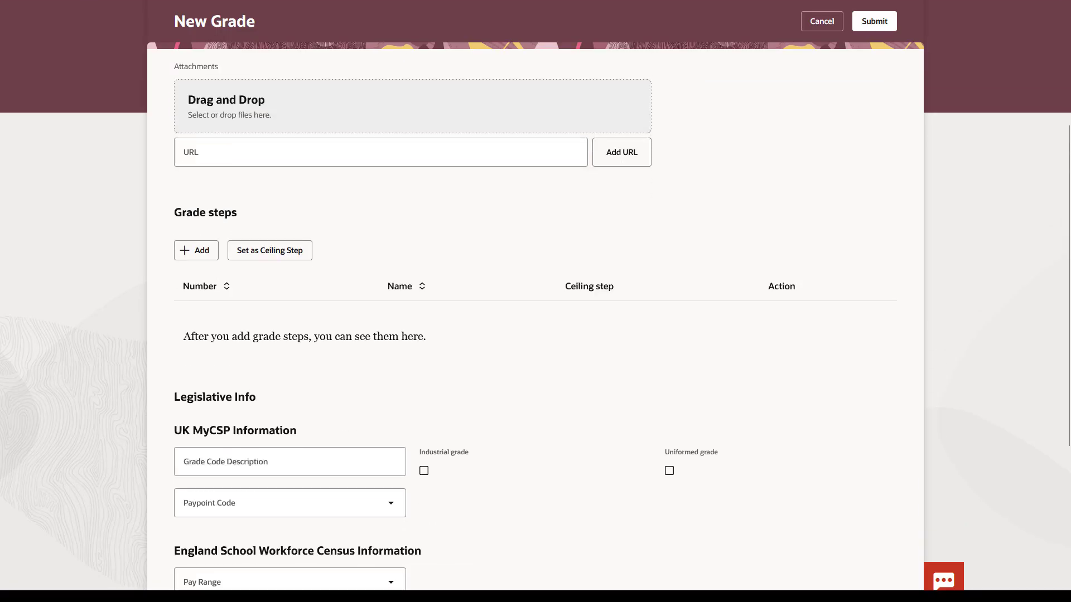
# Step: Add grade steps 1–3 to Mfg00, Step 3 as ceiling, and submit the grade
pyautogui.click(196, 249)
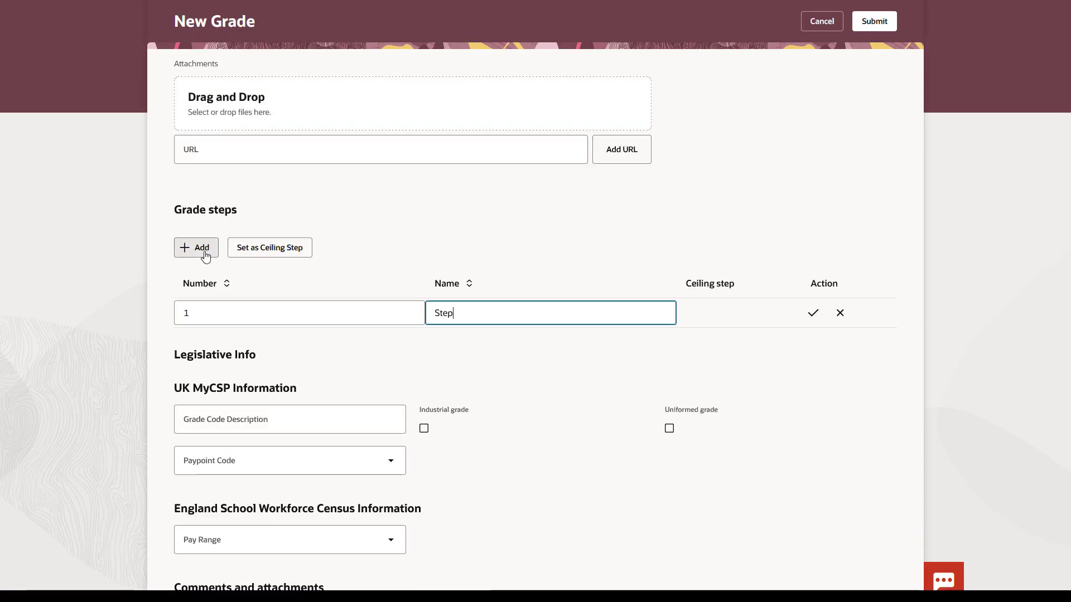
pyautogui.click(812, 313)
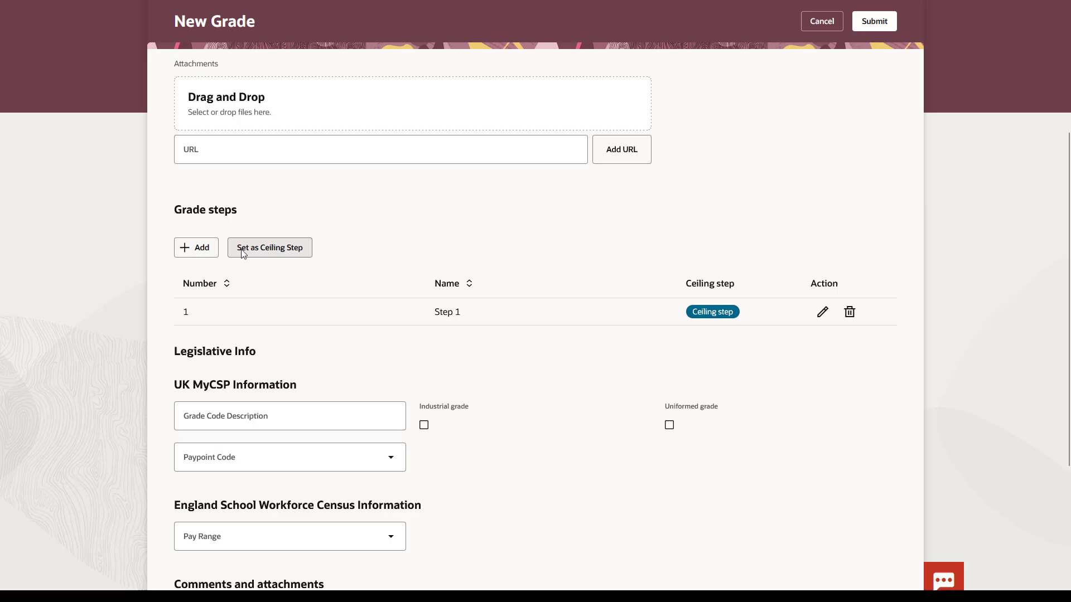
pyautogui.click(195, 247)
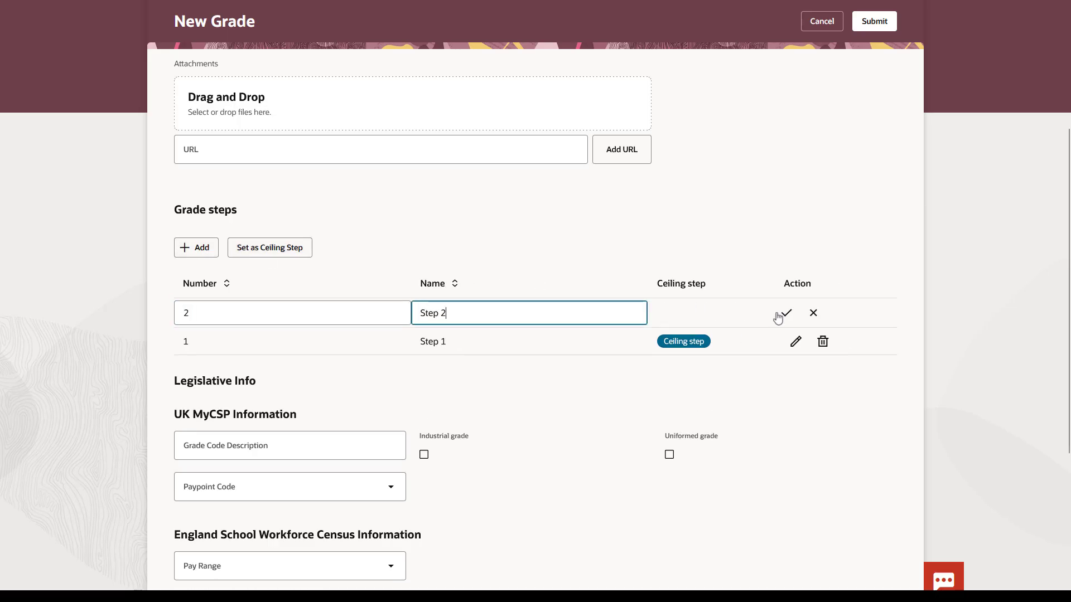
pyautogui.click(196, 247)
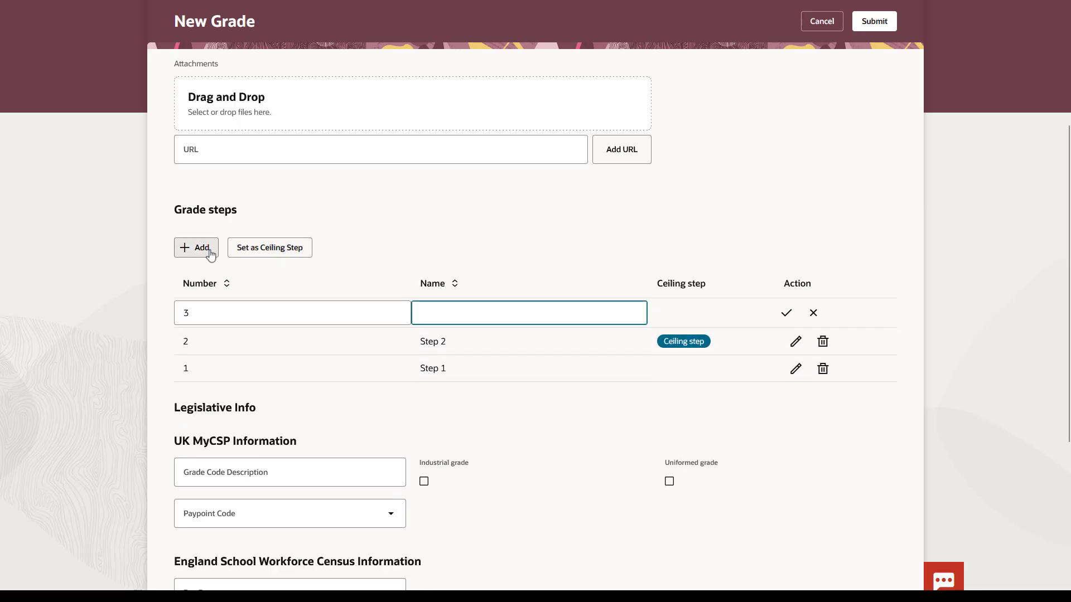
pyautogui.click(785, 313)
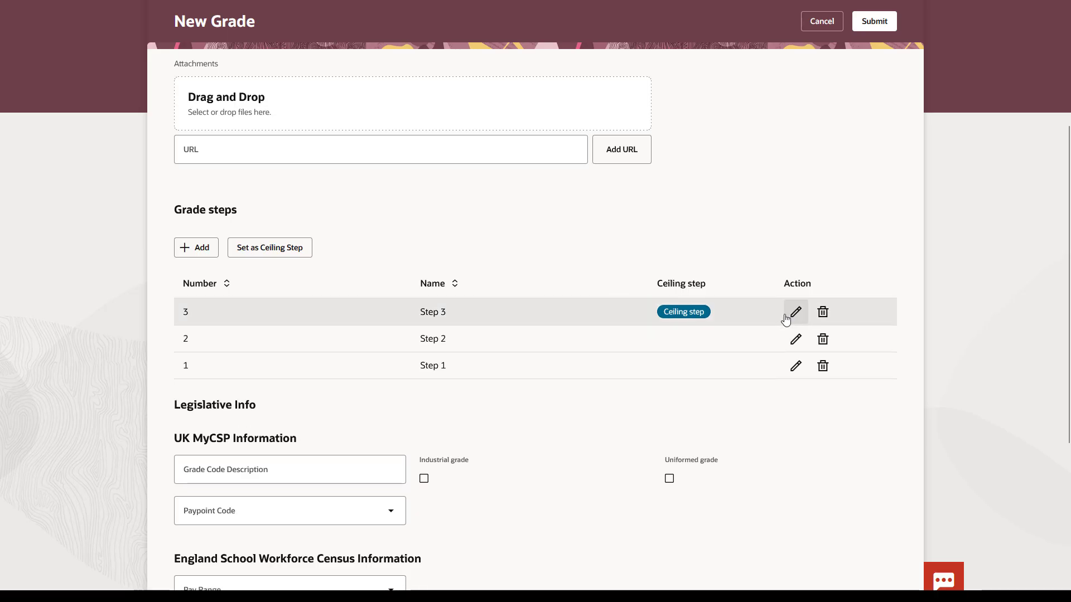
pyautogui.click(269, 247)
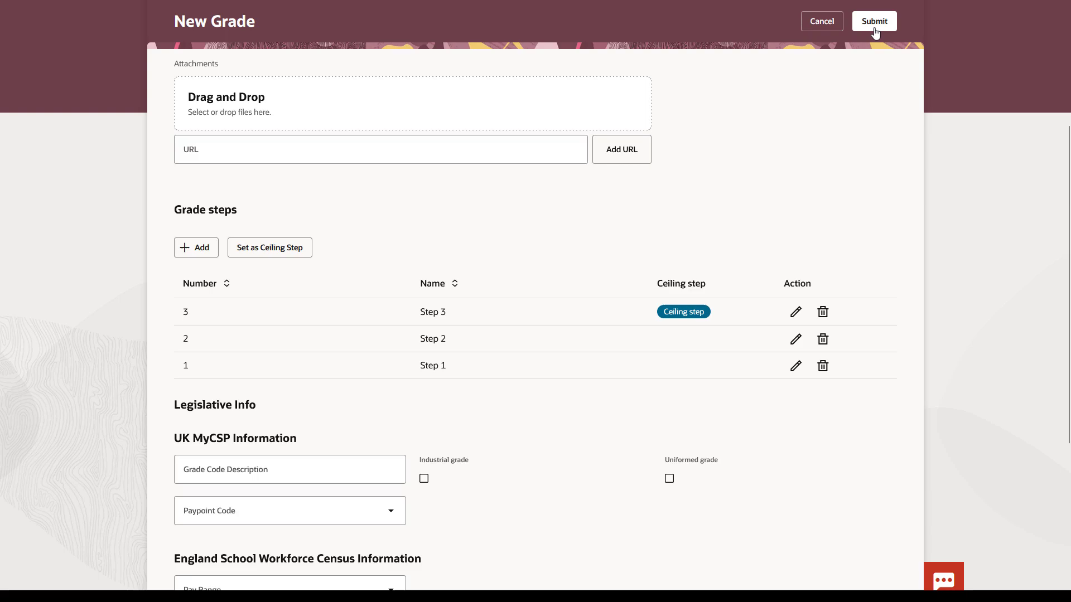
pyautogui.click(873, 20)
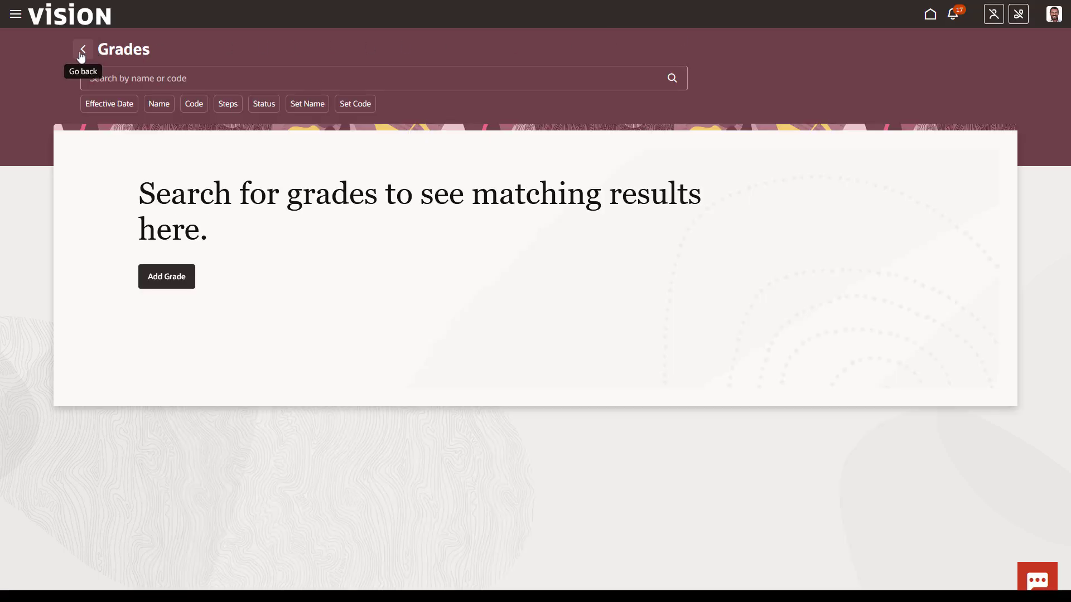
# Step: Return to Workforce Structures, open Grade Ladders and show the Add ladder options
pyautogui.click(81, 52)
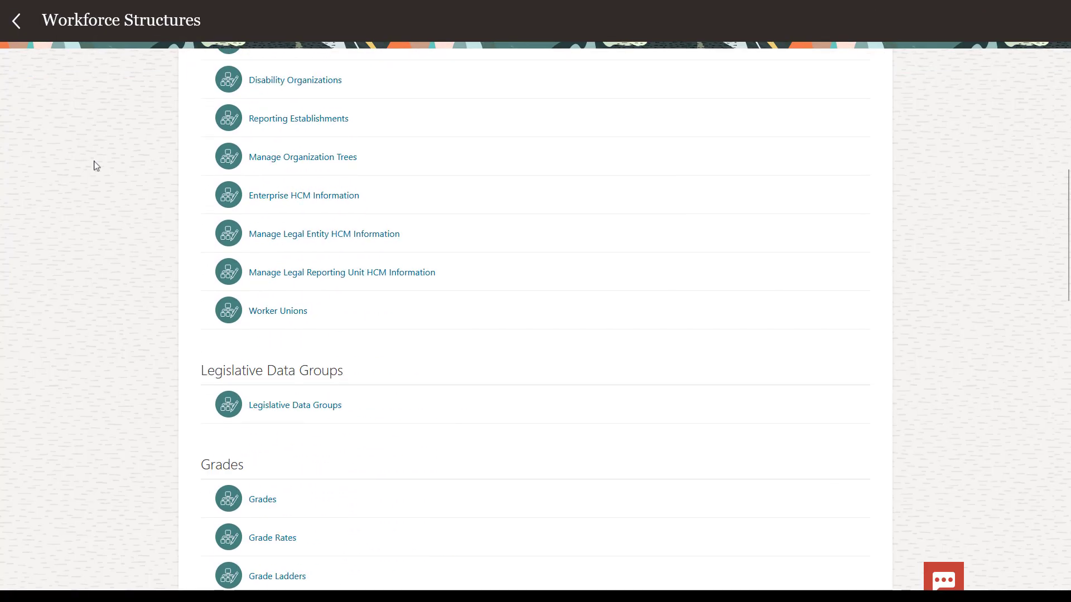
pyautogui.click(276, 576)
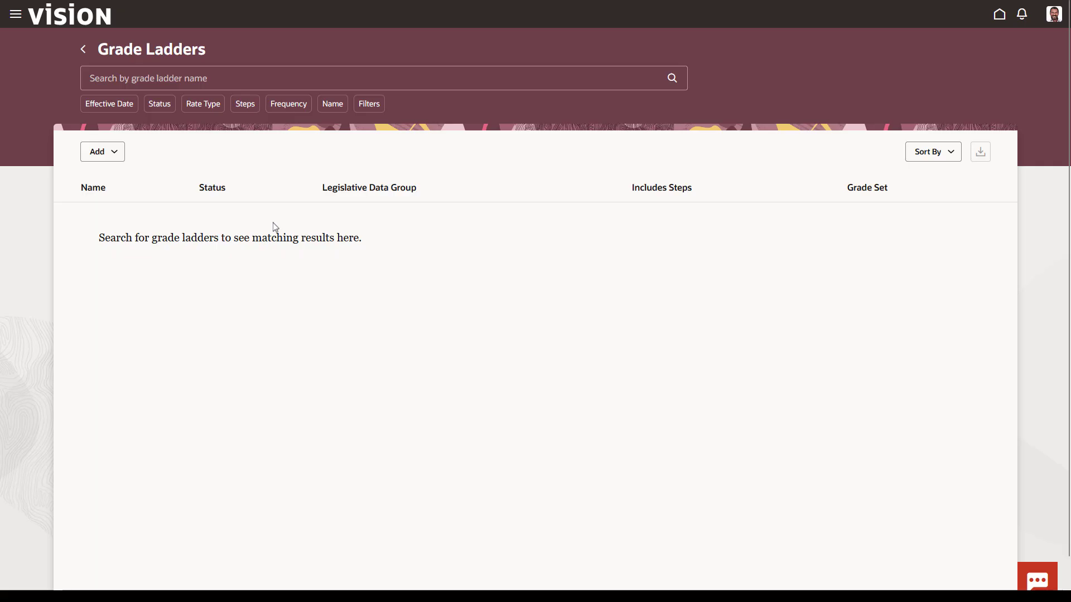
pyautogui.click(102, 151)
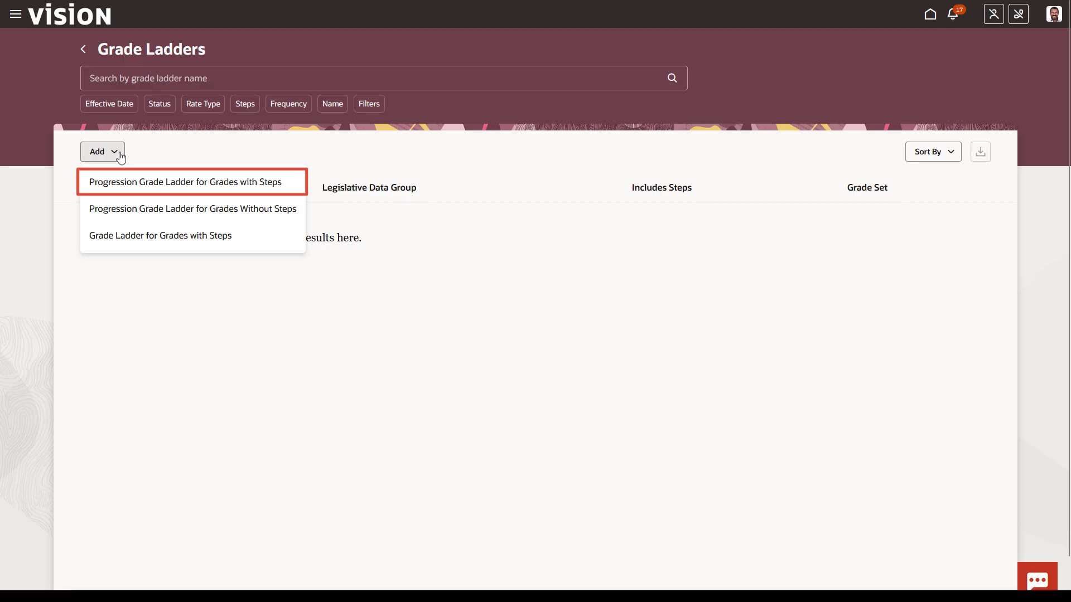
pyautogui.moveTo(192, 208)
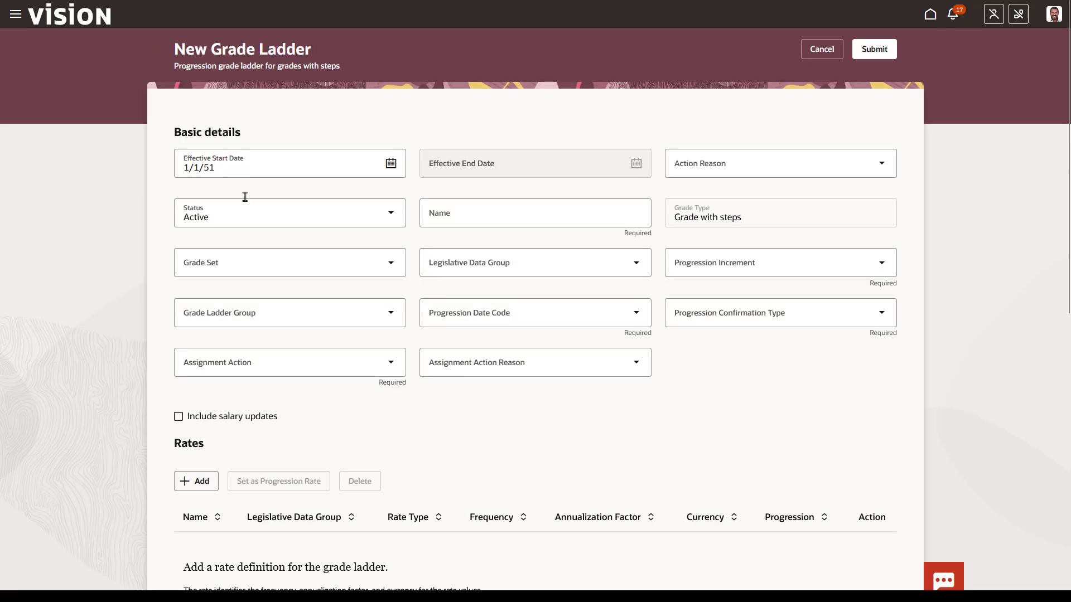
# Step: Name the ladder Manufacturing GSP in Common Set with the US Legislative Data Group
pyautogui.write('Manufacturing GSP')
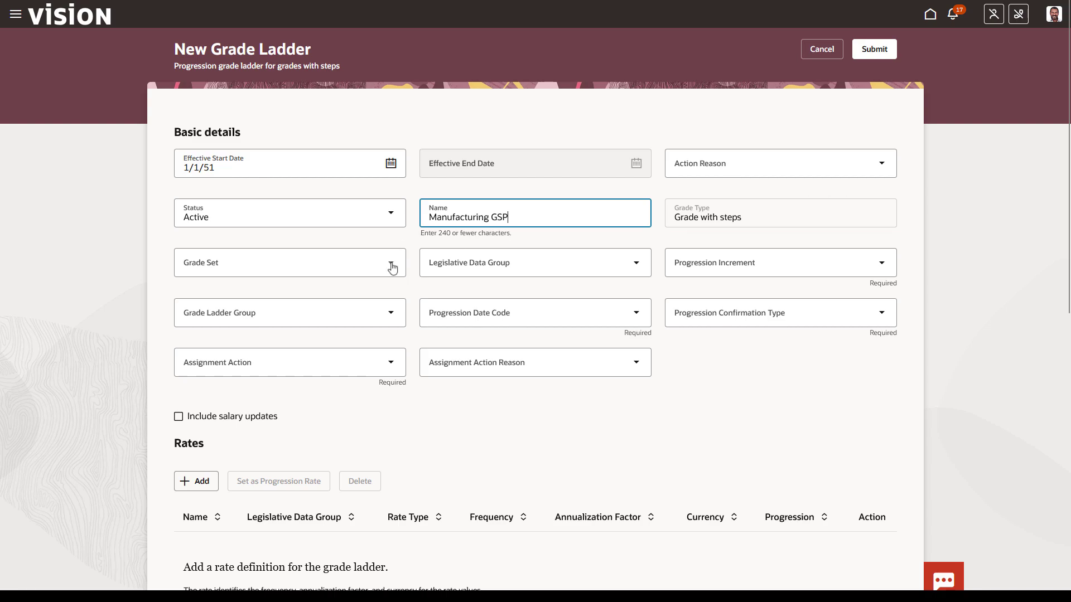
pyautogui.write('Common Set')
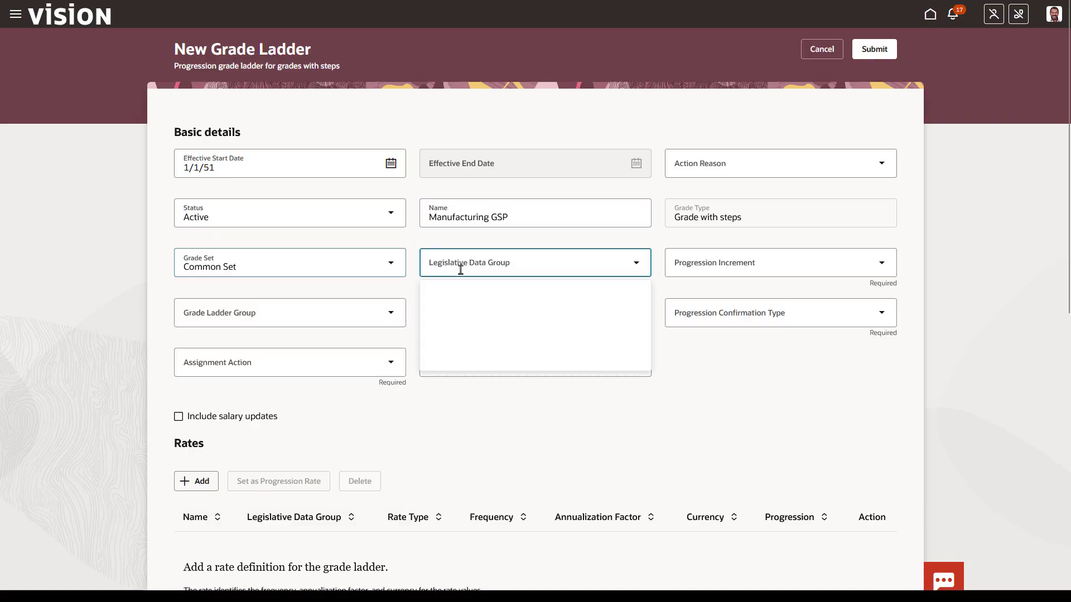
pyautogui.write('US')
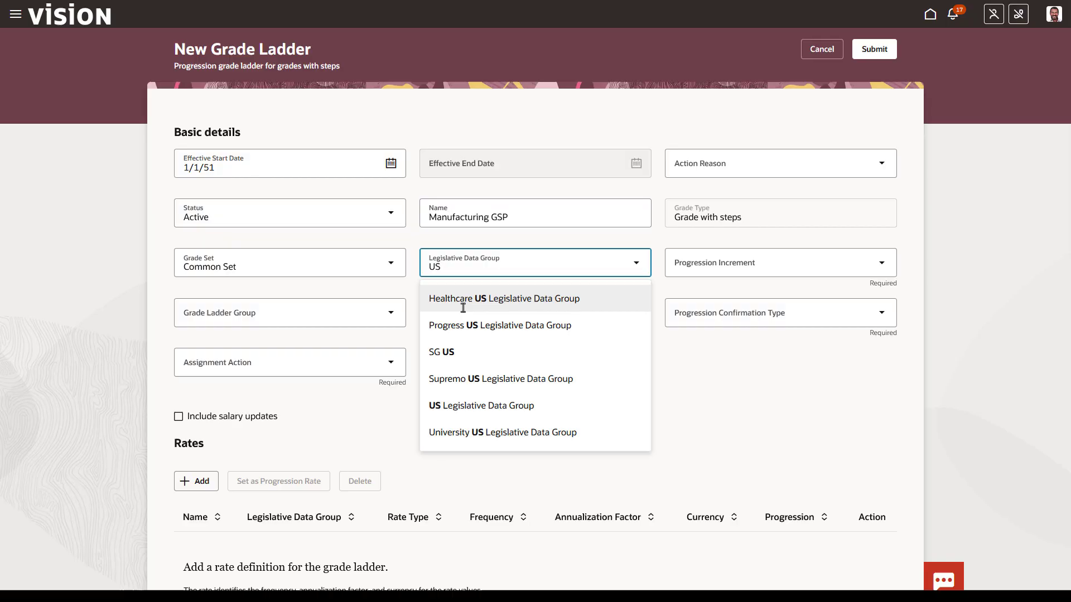
pyautogui.click(480, 405)
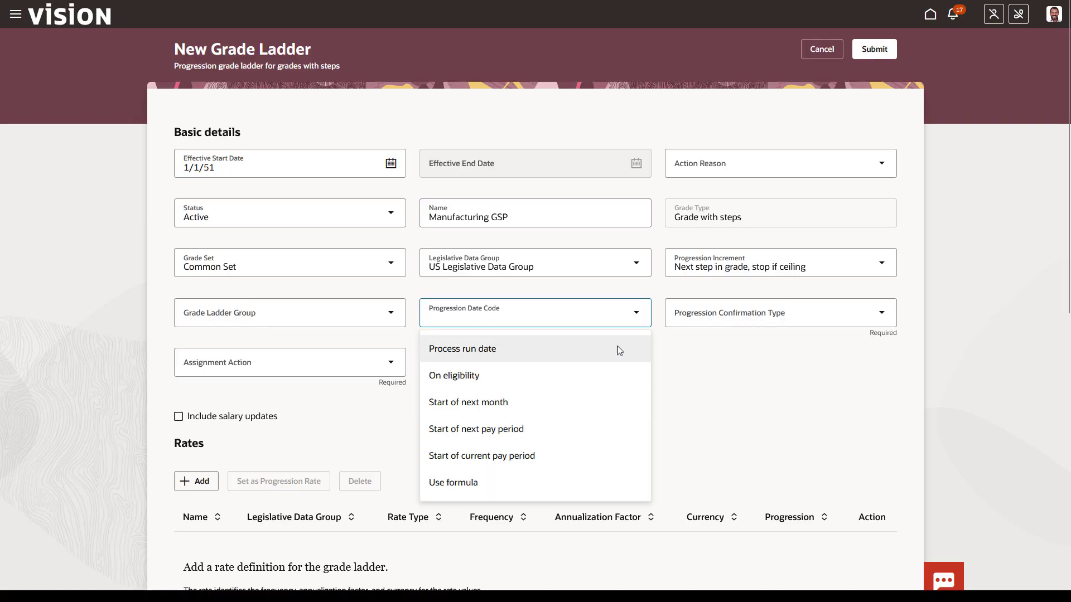
# Step: Set progression date to process run date and assignment action to Automated Grade Step Progression
pyautogui.click(463, 348)
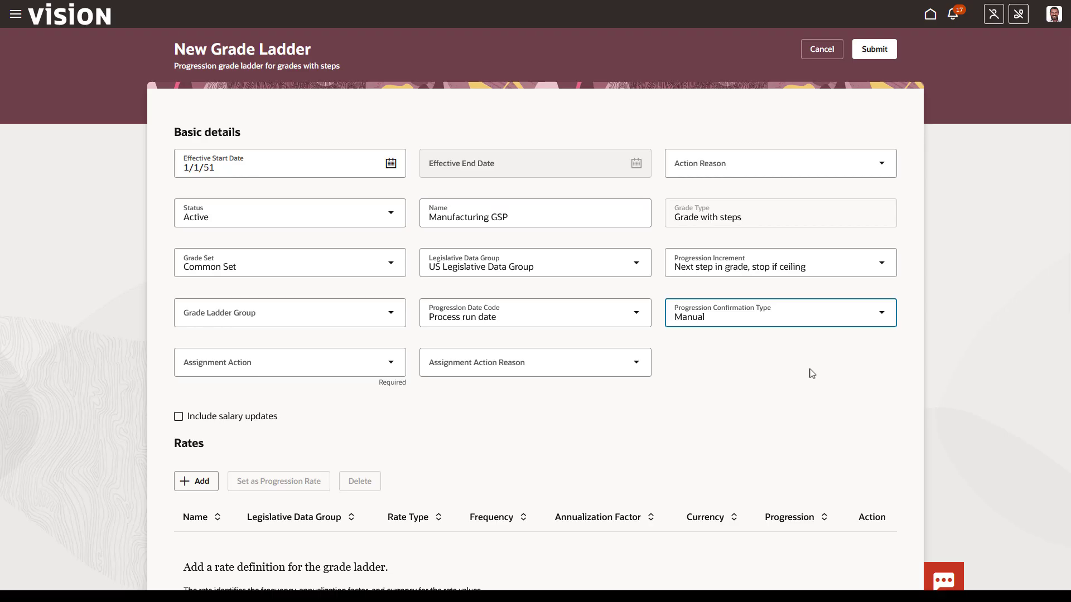
pyautogui.click(289, 362)
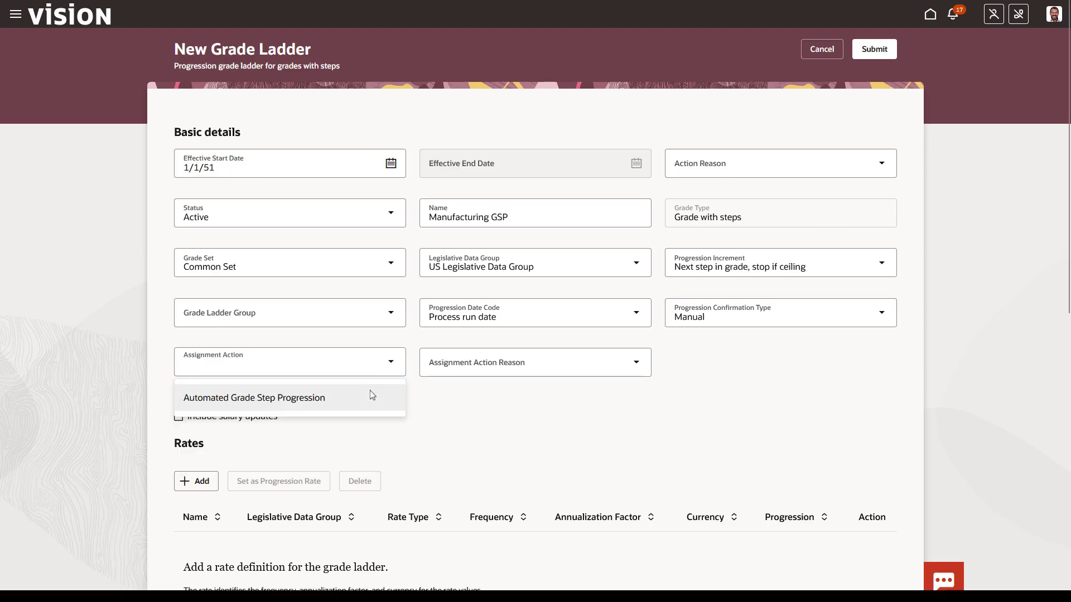
pyautogui.click(255, 398)
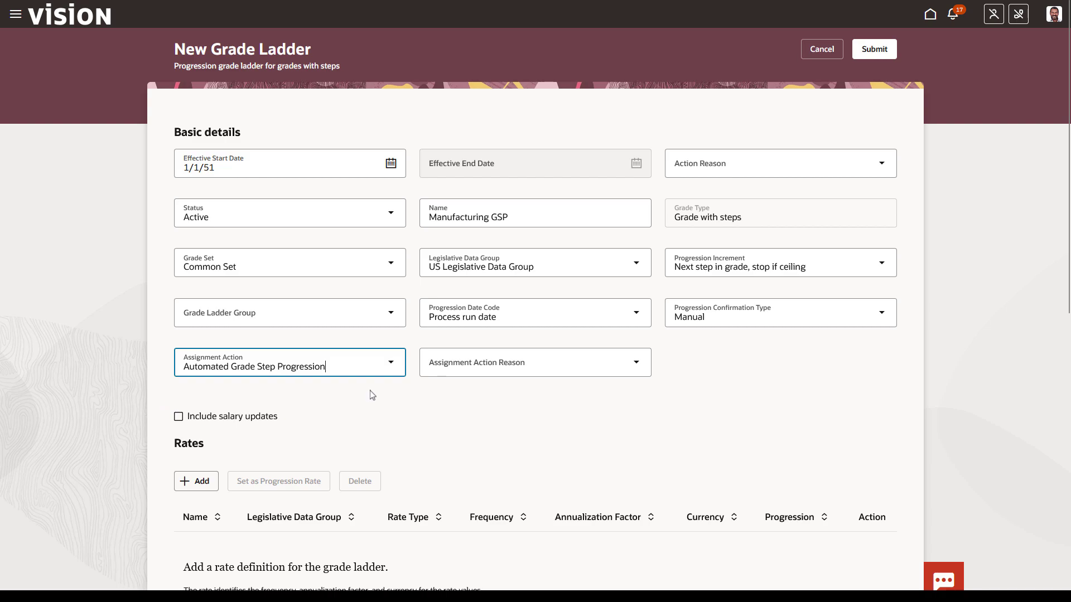
# Step: Enable salary updates calculated from the grade step rate on the grade step change date
pyautogui.click(179, 417)
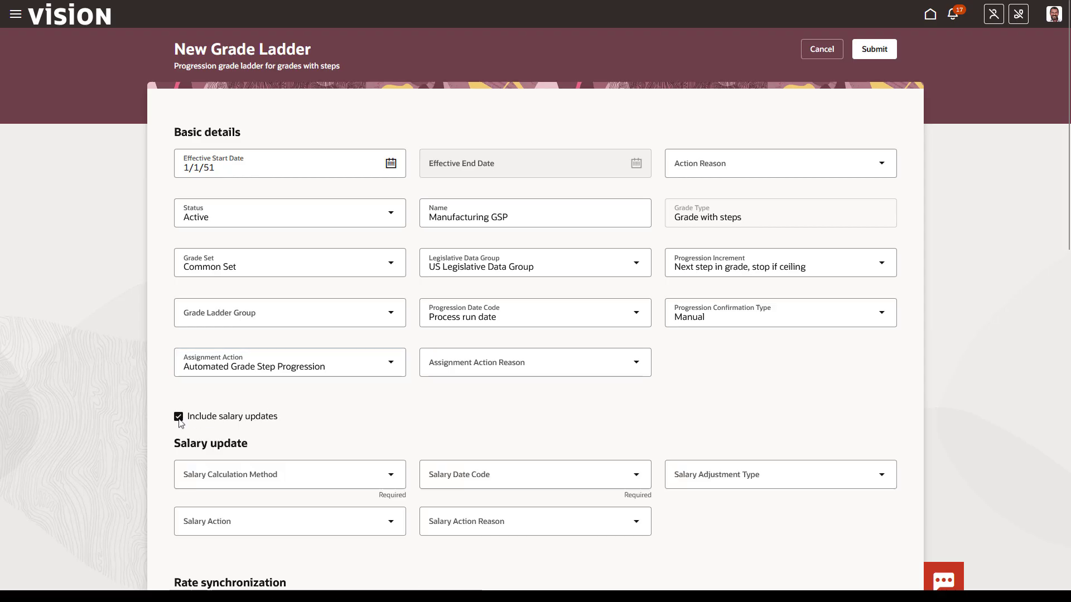
pyautogui.scroll(-3)
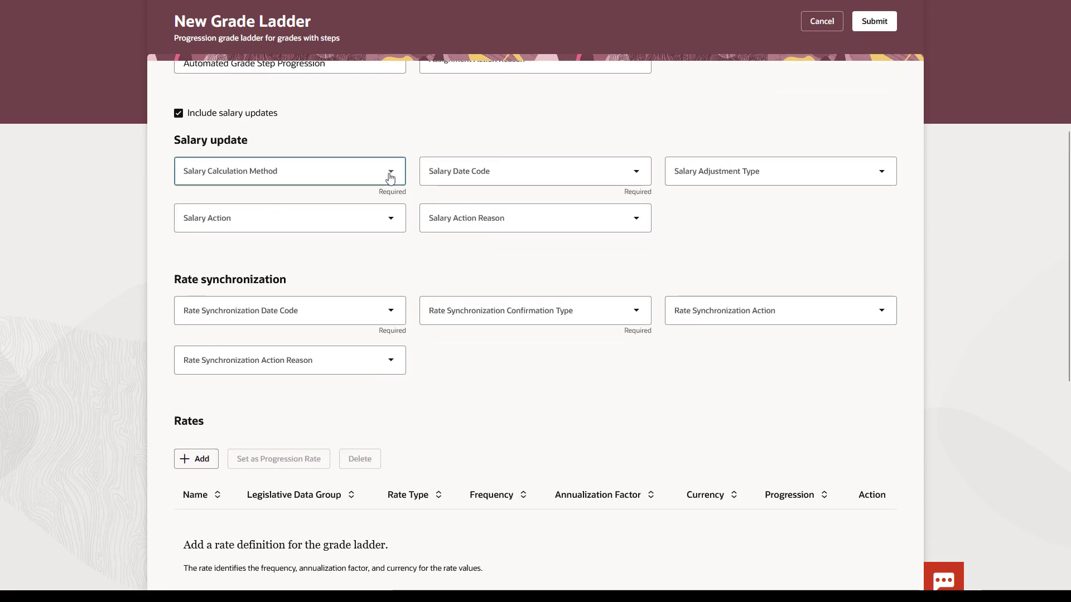
pyautogui.click(289, 171)
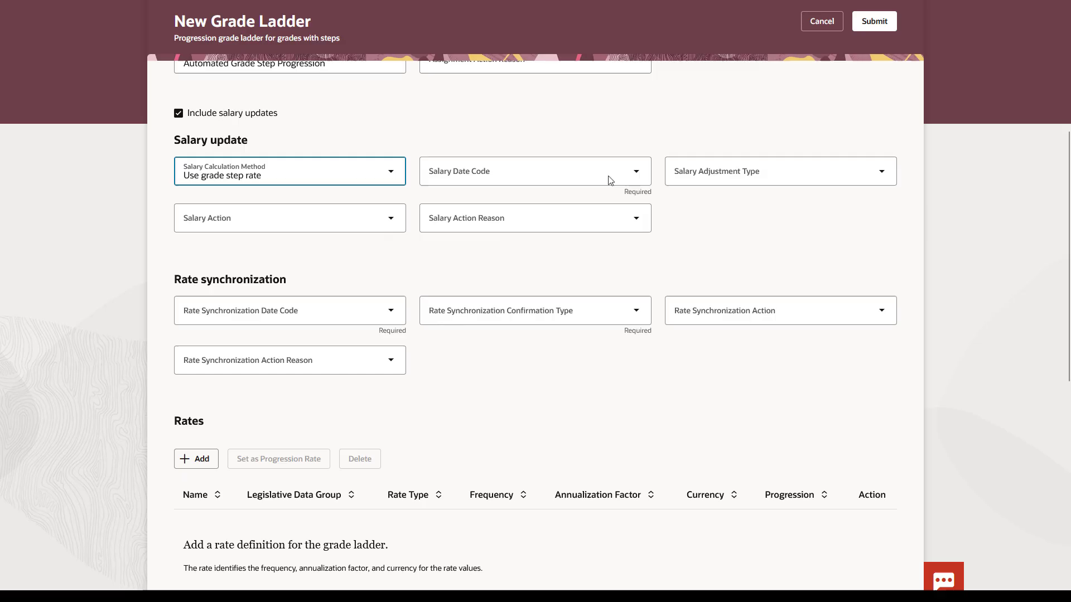
pyautogui.click(535, 170)
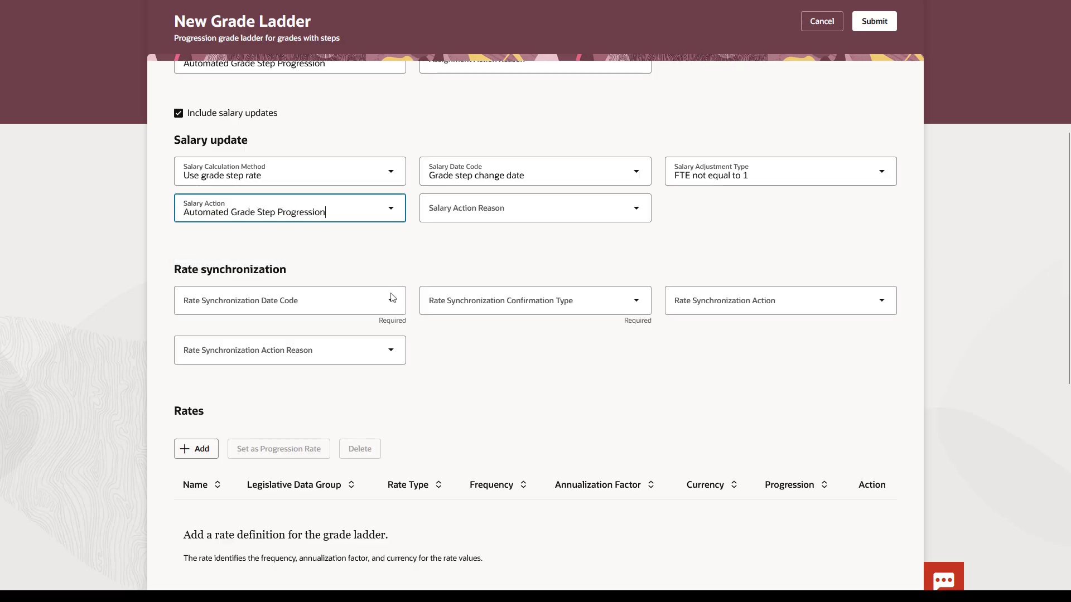
# Step: Sync rates on step rate change date with manual confirmation using Grade Step Rate Synchronization
pyautogui.click(289, 300)
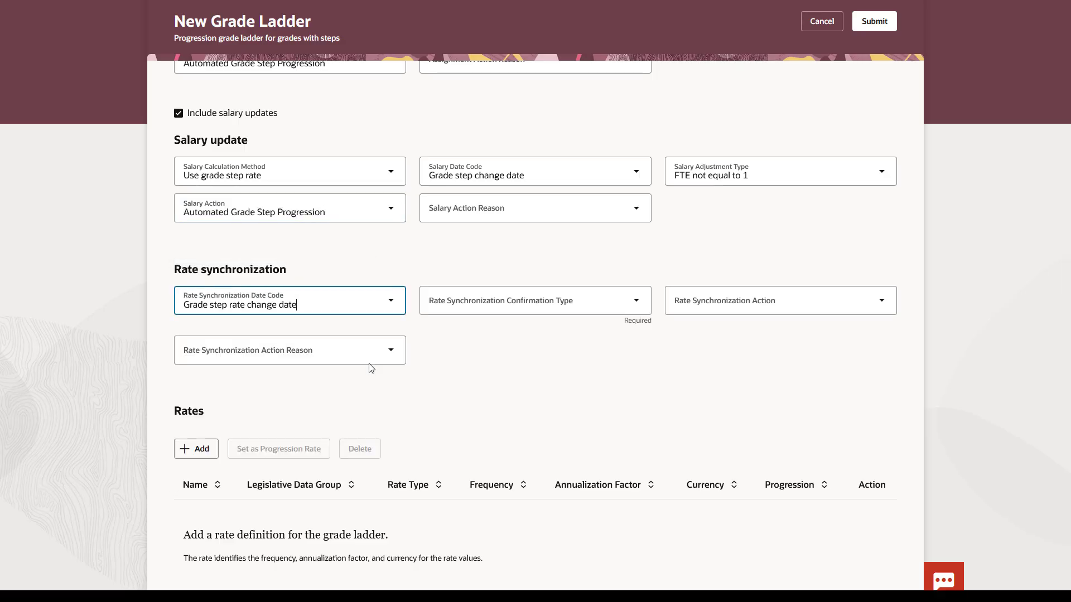
pyautogui.click(535, 300)
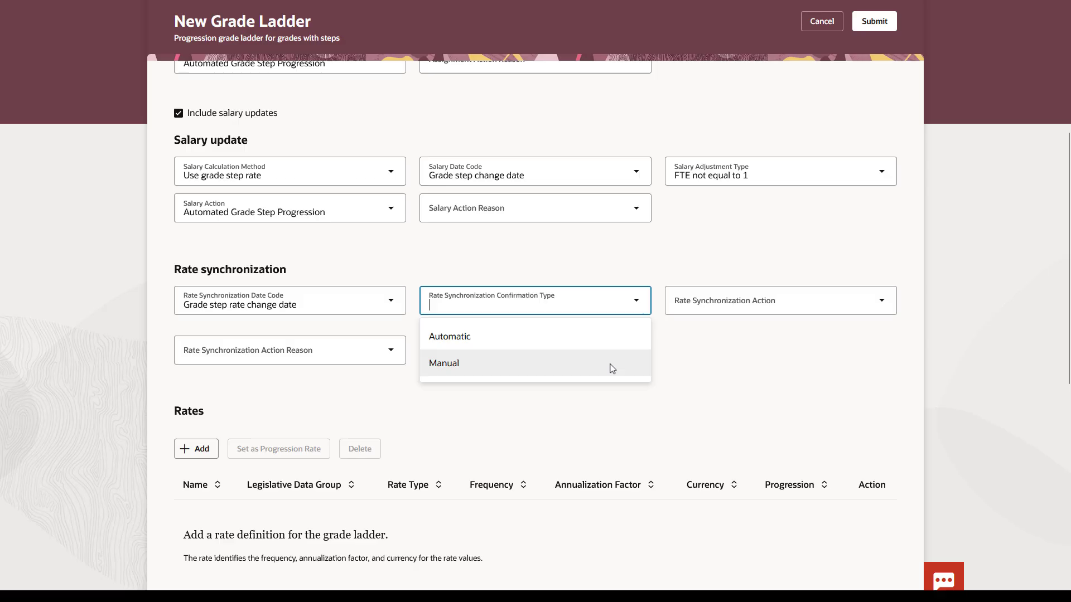
pyautogui.click(779, 300)
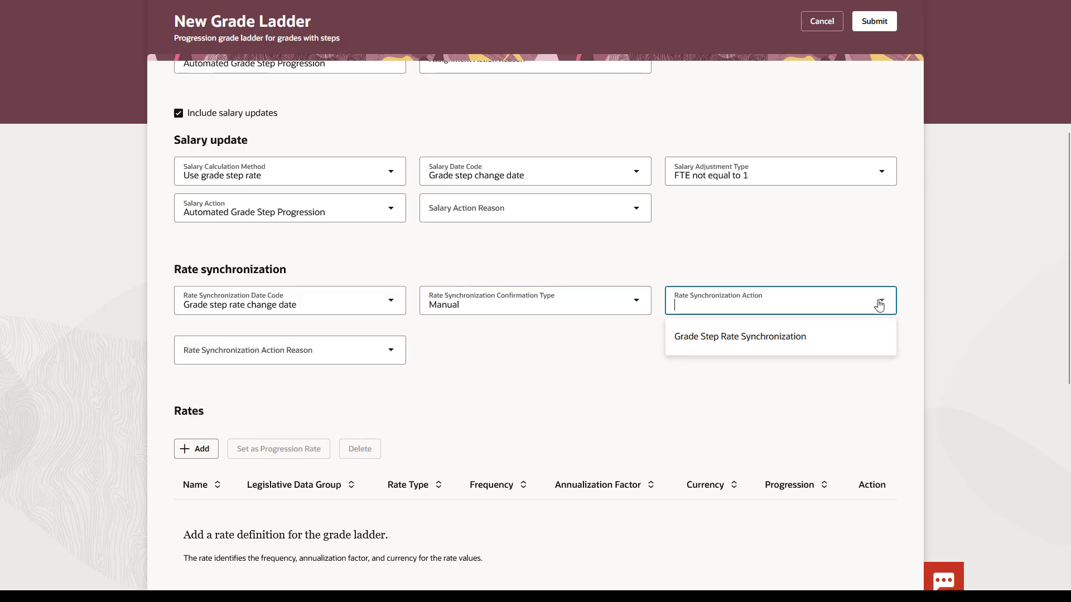
pyautogui.click(739, 337)
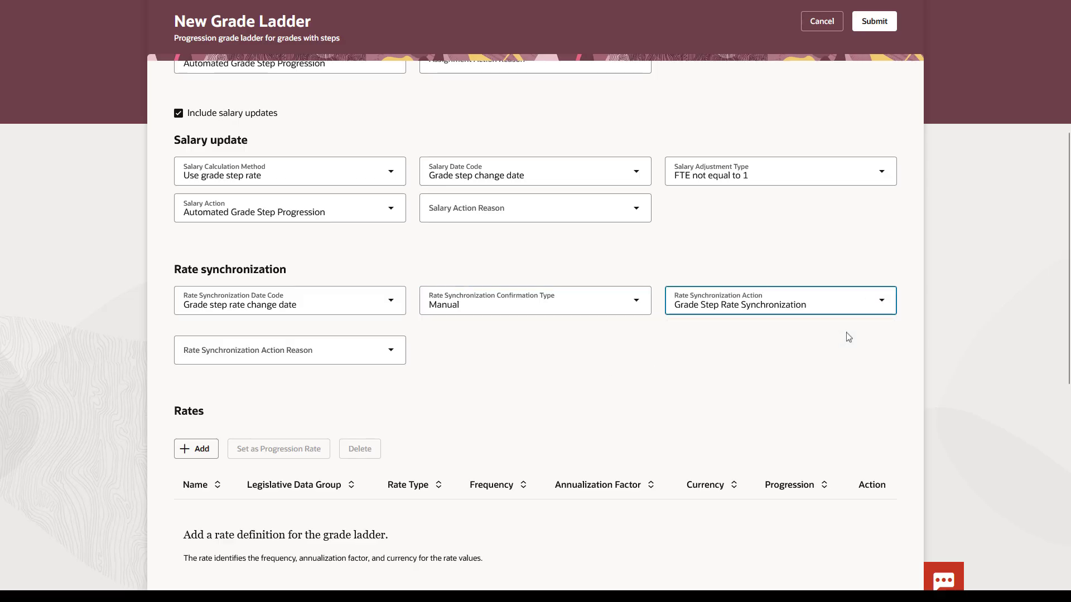
pyautogui.scroll(-3)
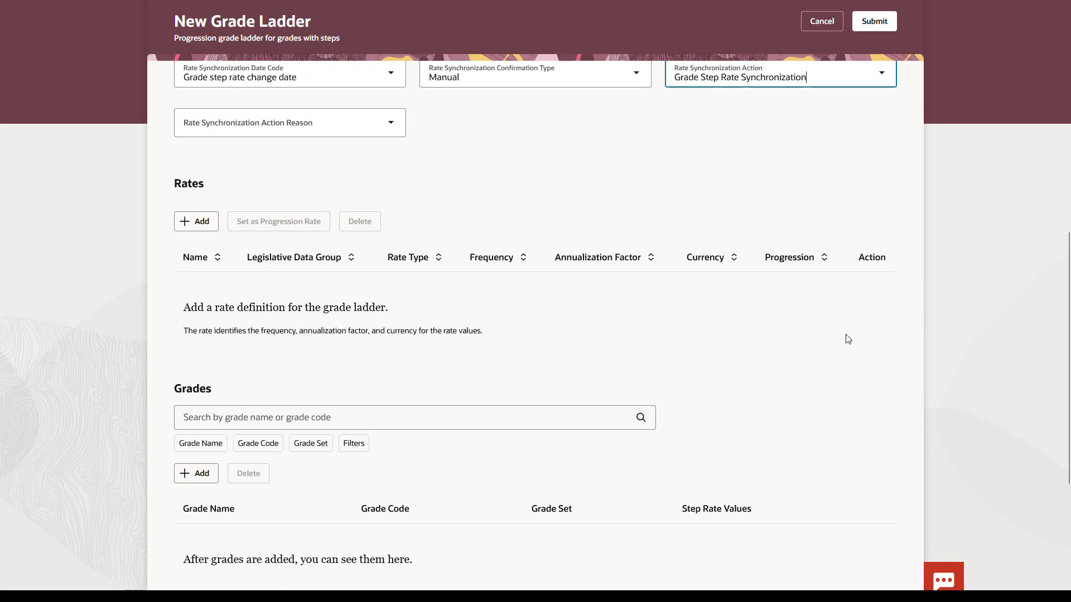
# Step: Add rate Manufacturing GSP for US Legislative Data Group at Monthly frequency and save it
pyautogui.click(196, 221)
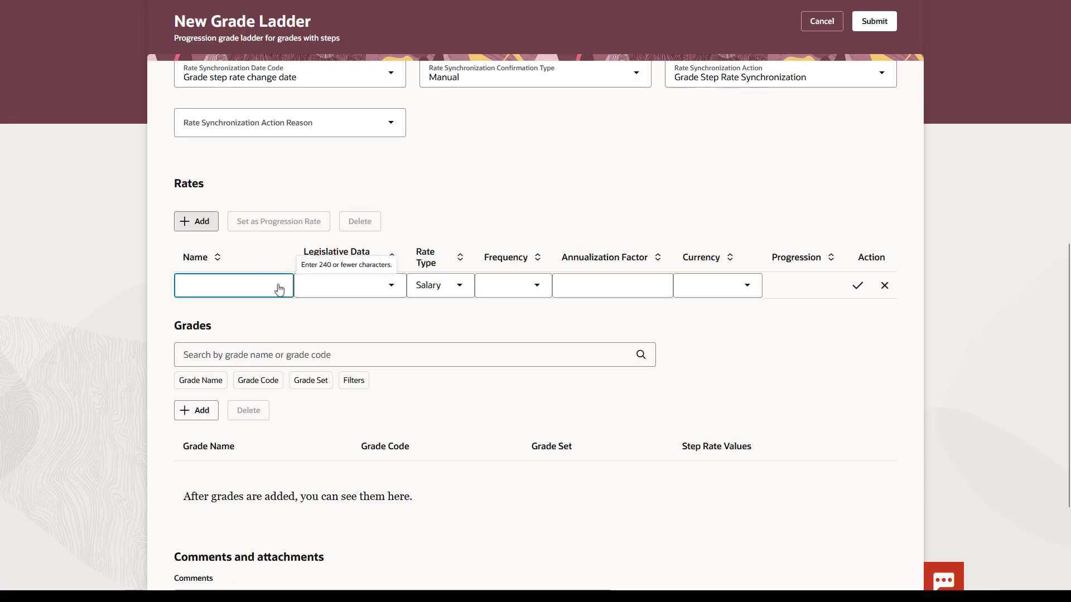
pyautogui.write('Manufacturing GSP')
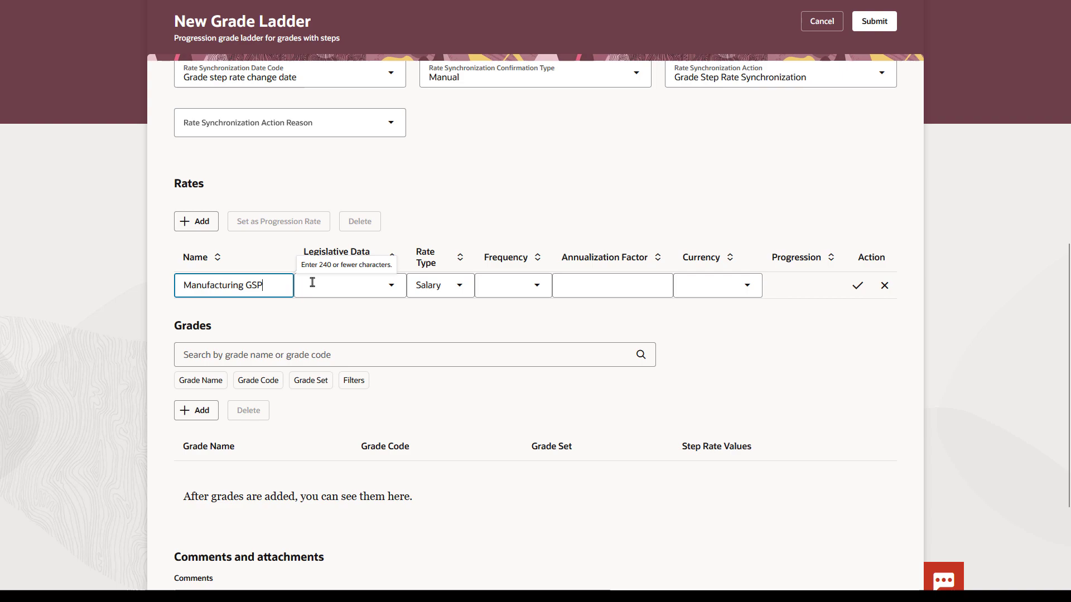
pyautogui.write('US')
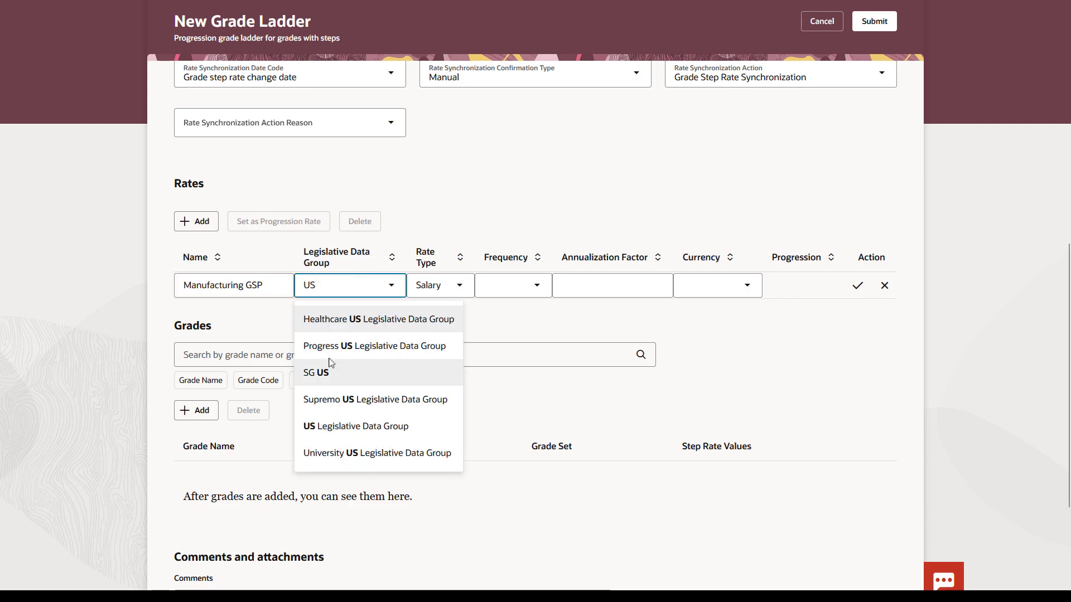
pyautogui.click(355, 426)
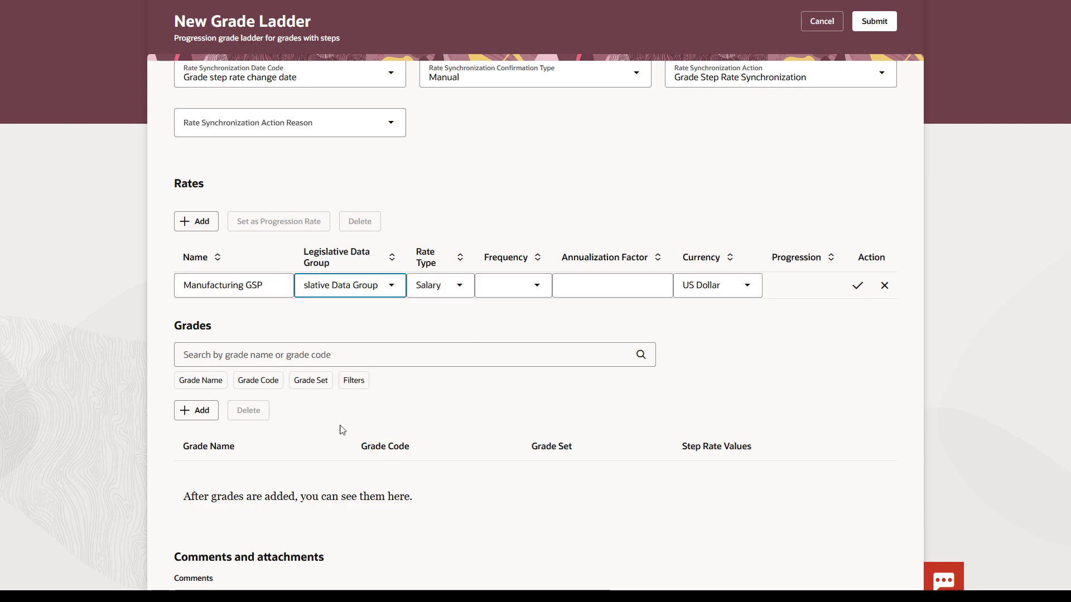
pyautogui.click(440, 285)
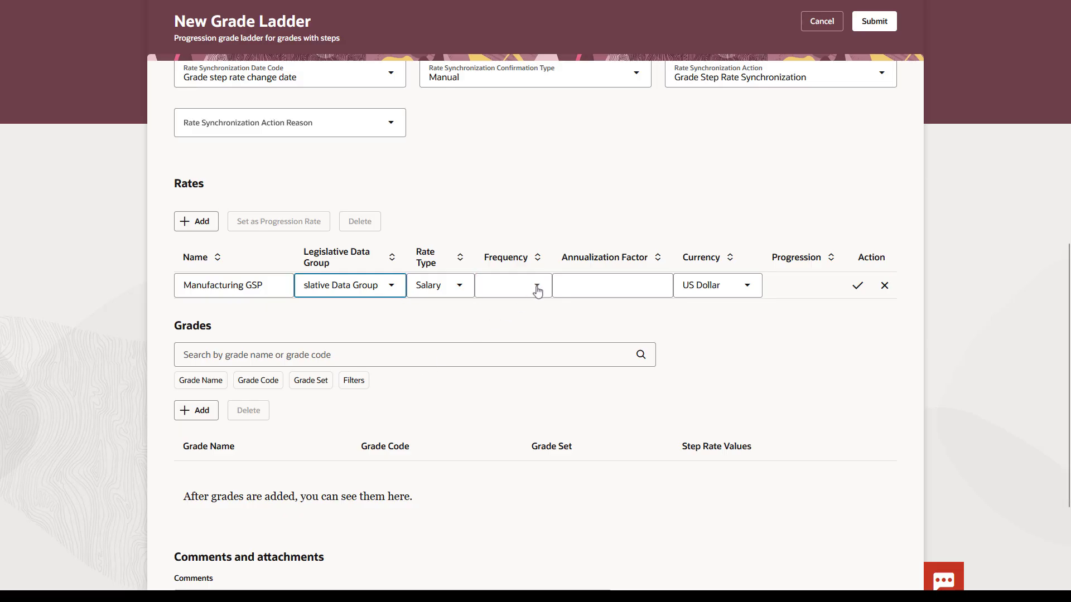
pyautogui.click(512, 285)
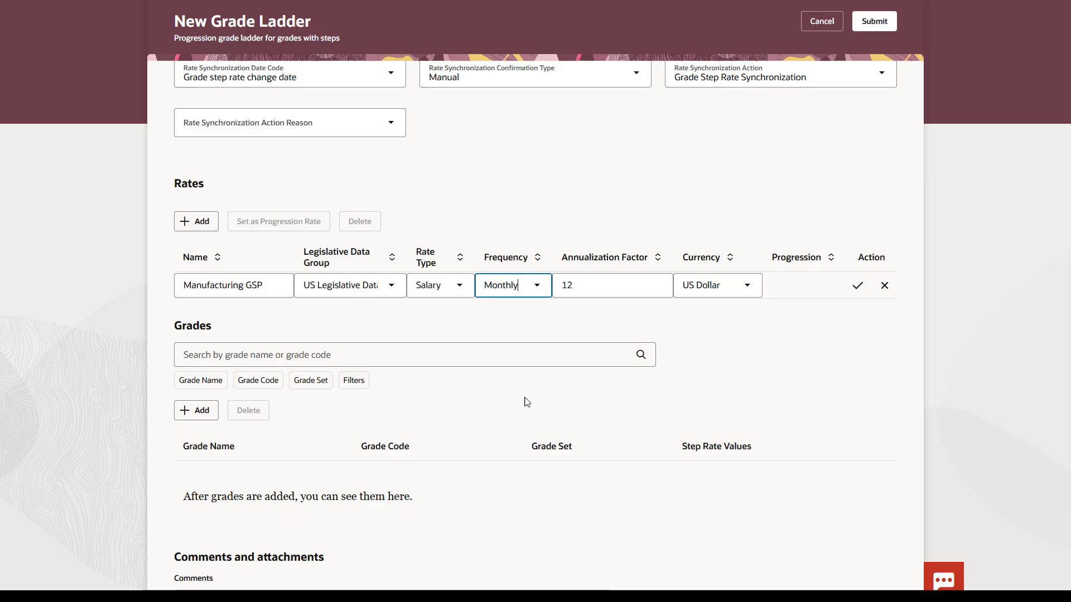
pyautogui.click(858, 285)
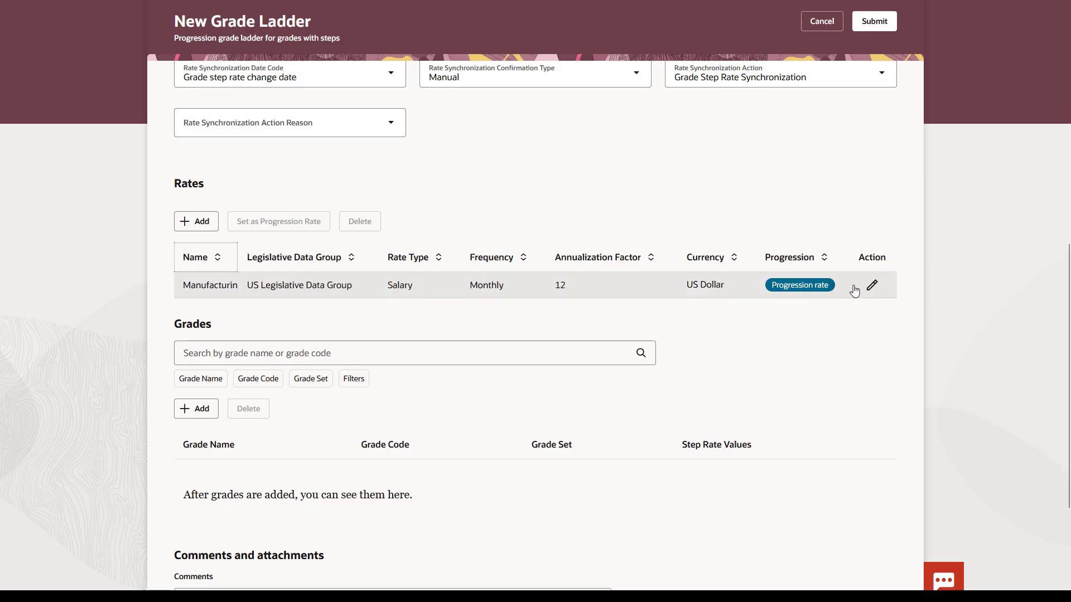
pyautogui.click(799, 285)
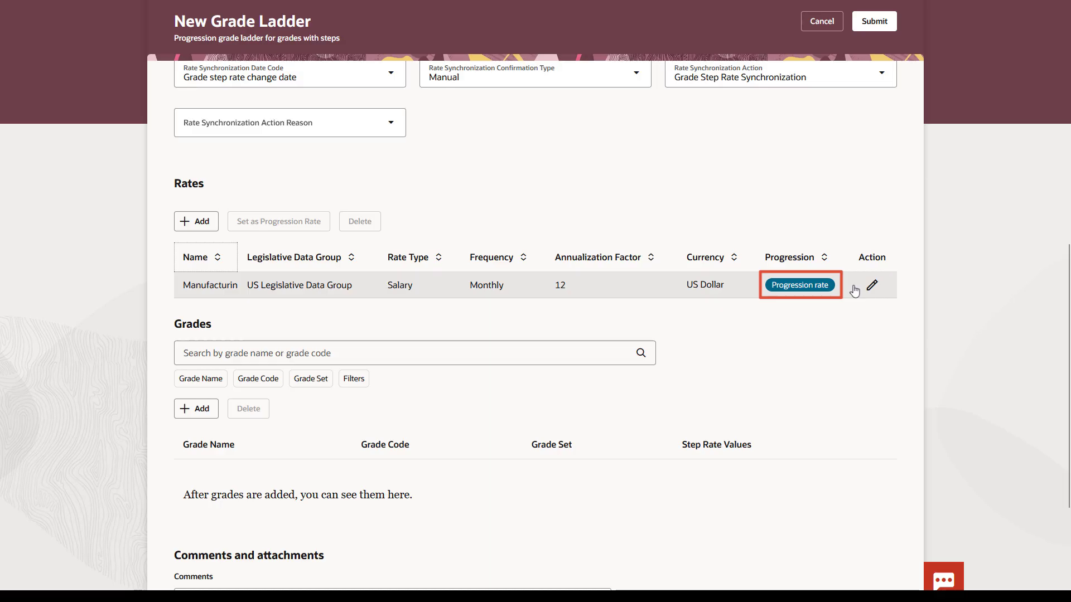
pyautogui.scroll(-3)
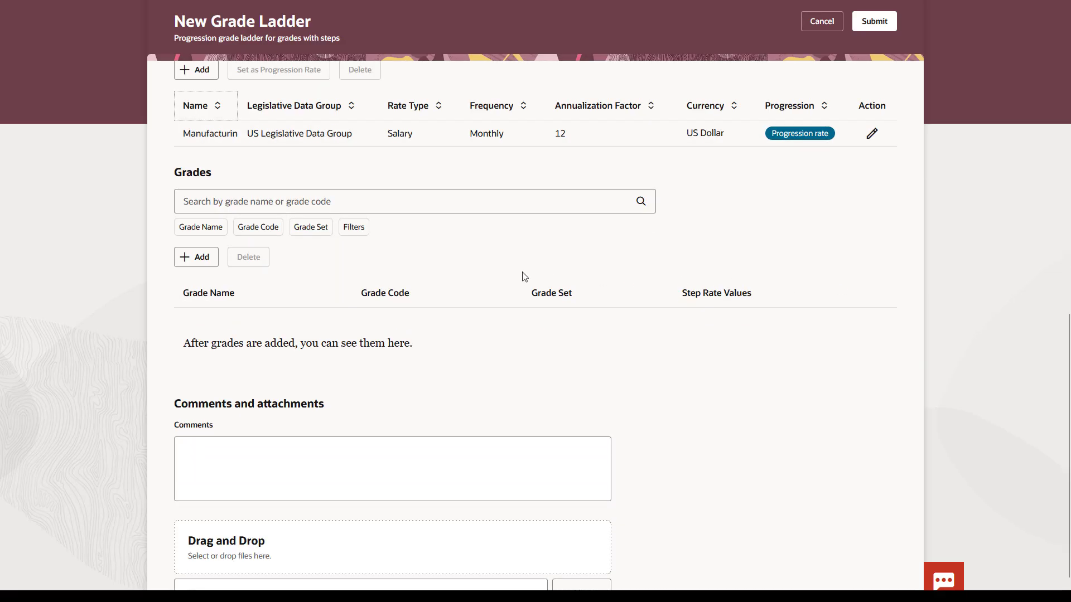
# Step: Add grade Mfg00 from the Common Set to the ladder
pyautogui.click(196, 258)
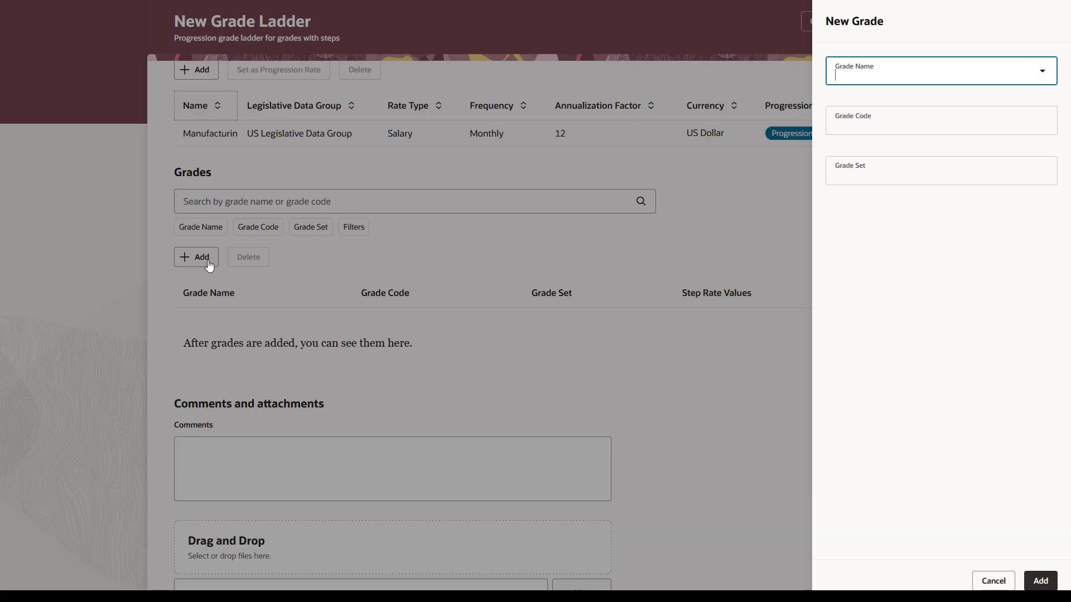
pyautogui.write('M')
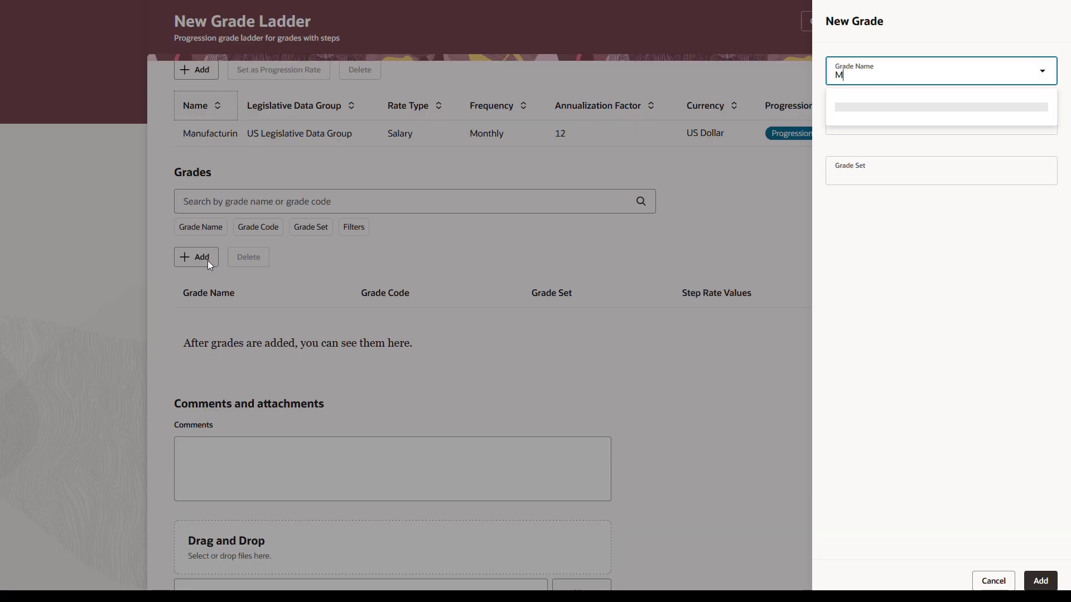
pyautogui.write('fg00')
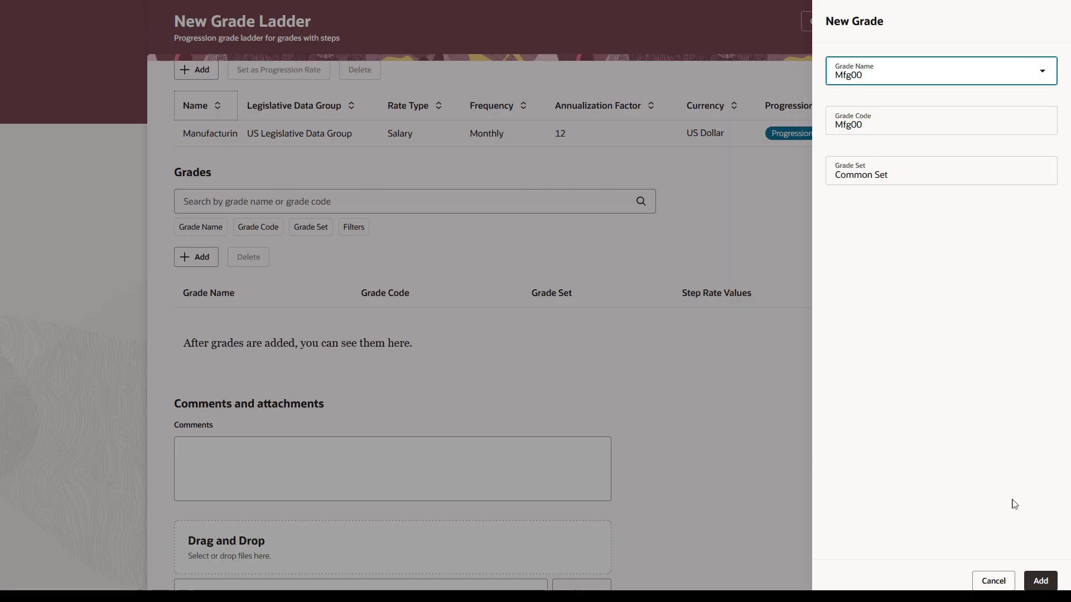
pyautogui.click(1039, 580)
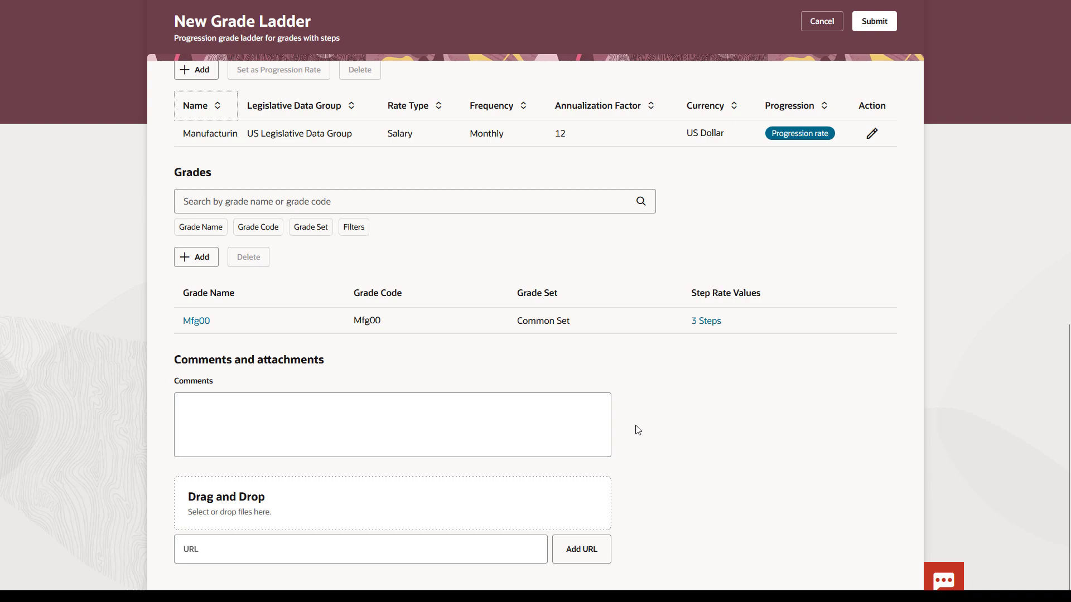
# Step: Add grade Mfg01 to the ladder, placed at the end
pyautogui.click(196, 257)
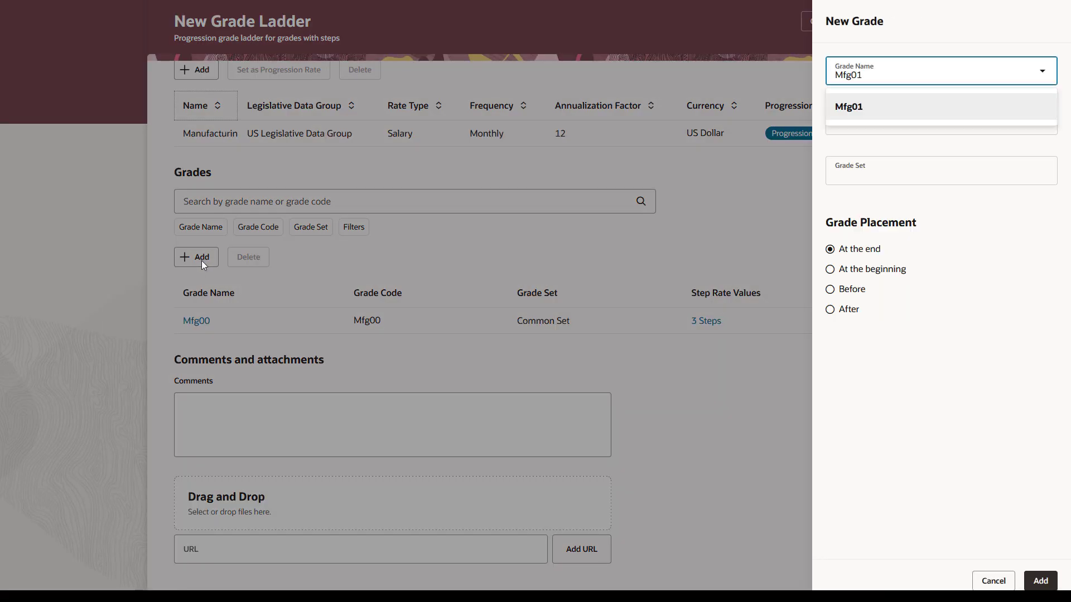
pyautogui.click(848, 106)
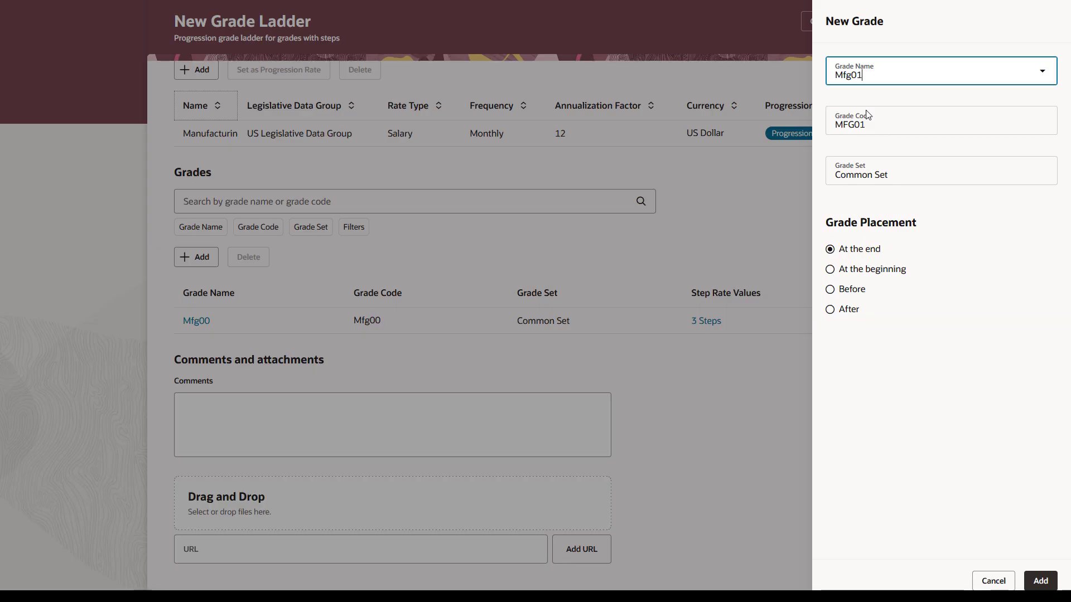
pyautogui.click(1039, 580)
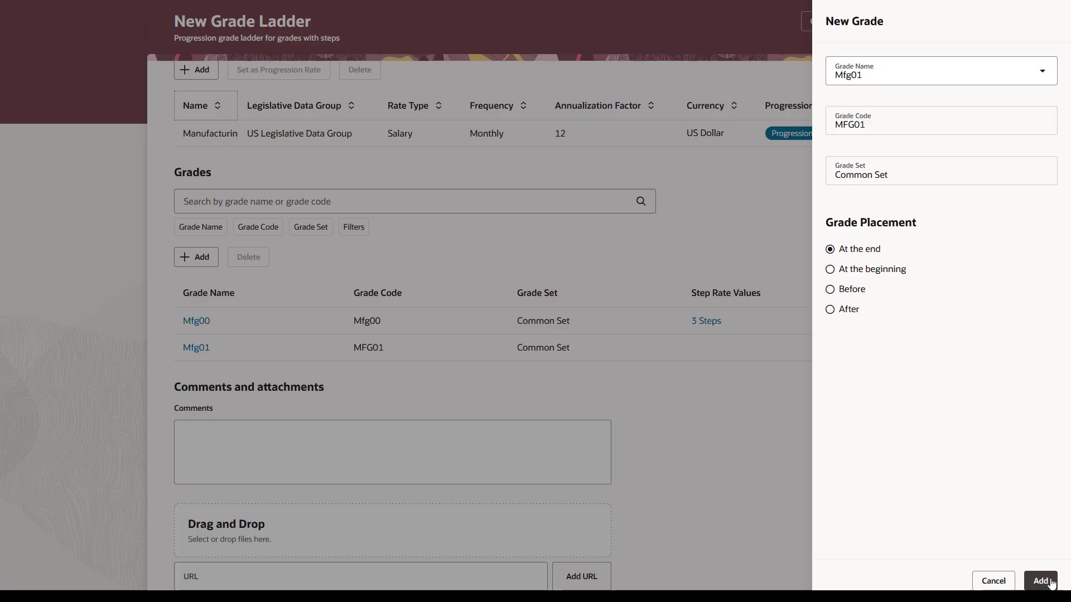
pyautogui.click(1040, 581)
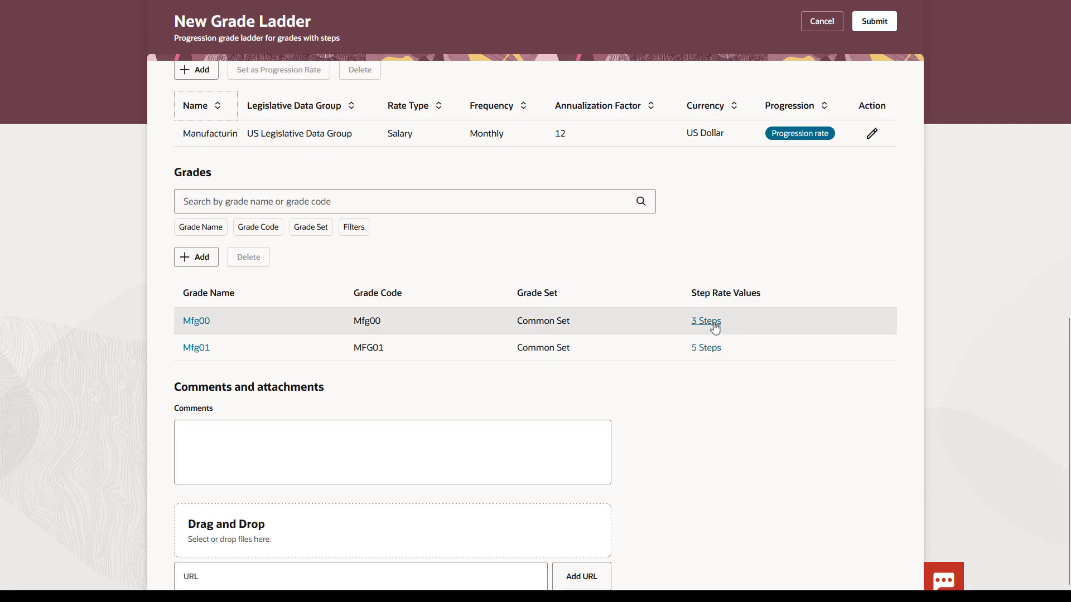
# Step: Set Mfg00's Step 2 rate to 2,500 and Step 3 to 3,000, keeping Step 1 at 2,000
pyautogui.click(706, 321)
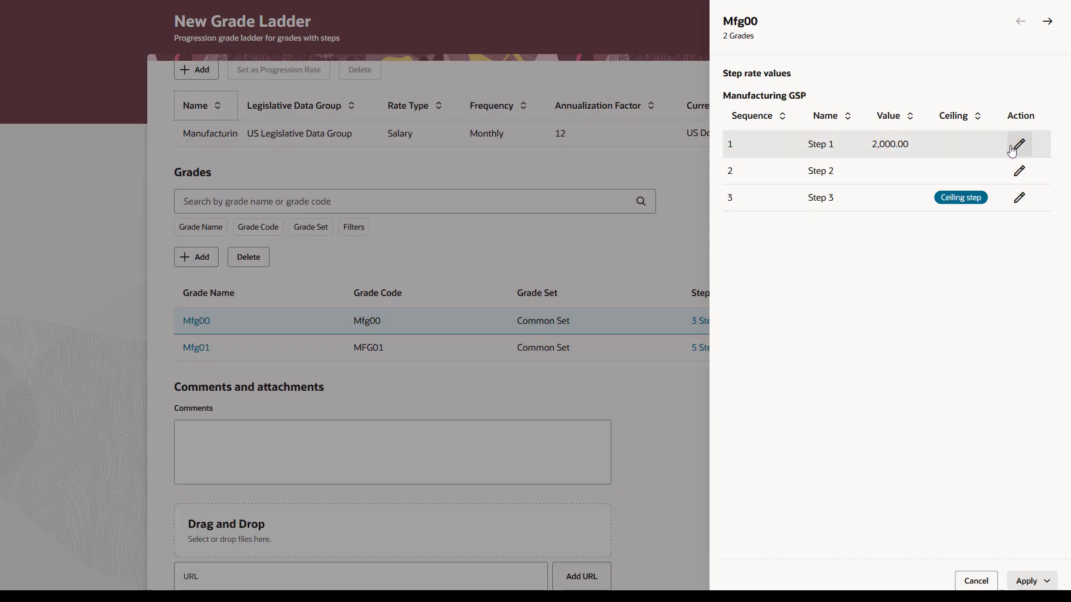
pyautogui.write('2500')
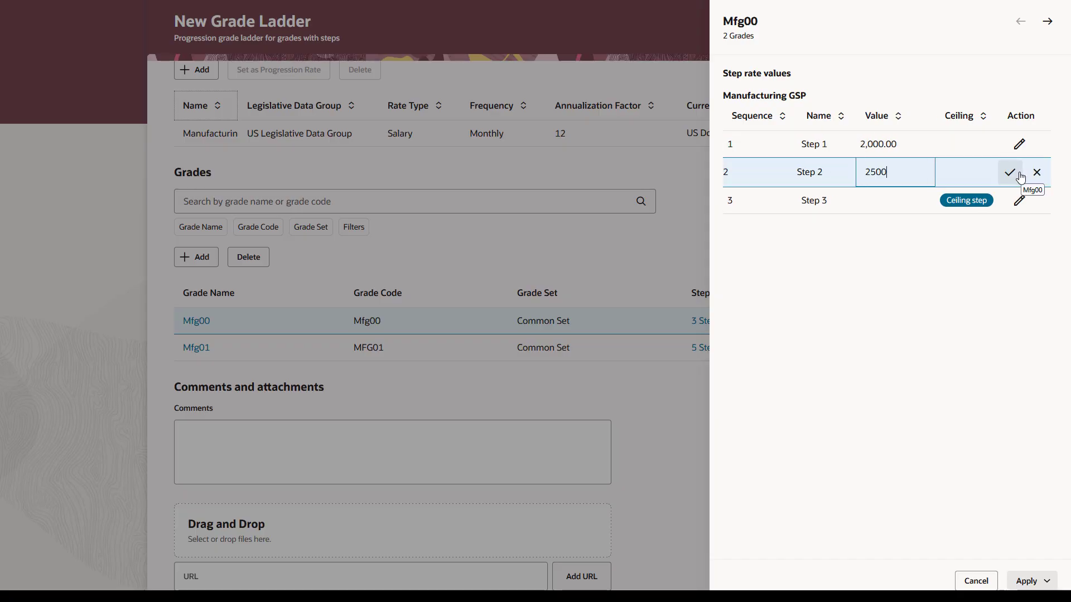
pyautogui.click(1010, 172)
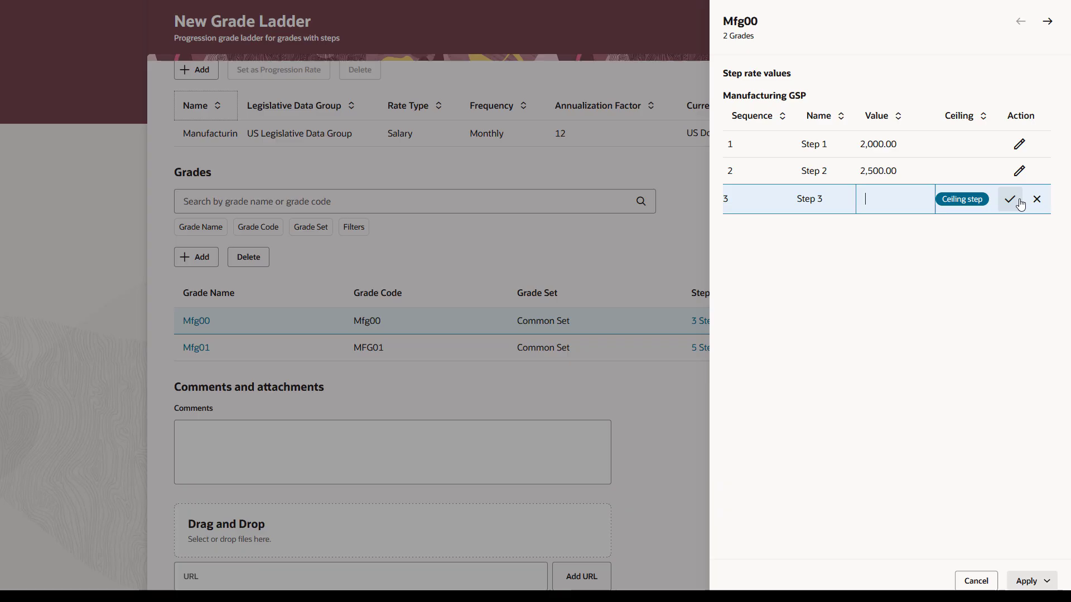
pyautogui.write('3000')
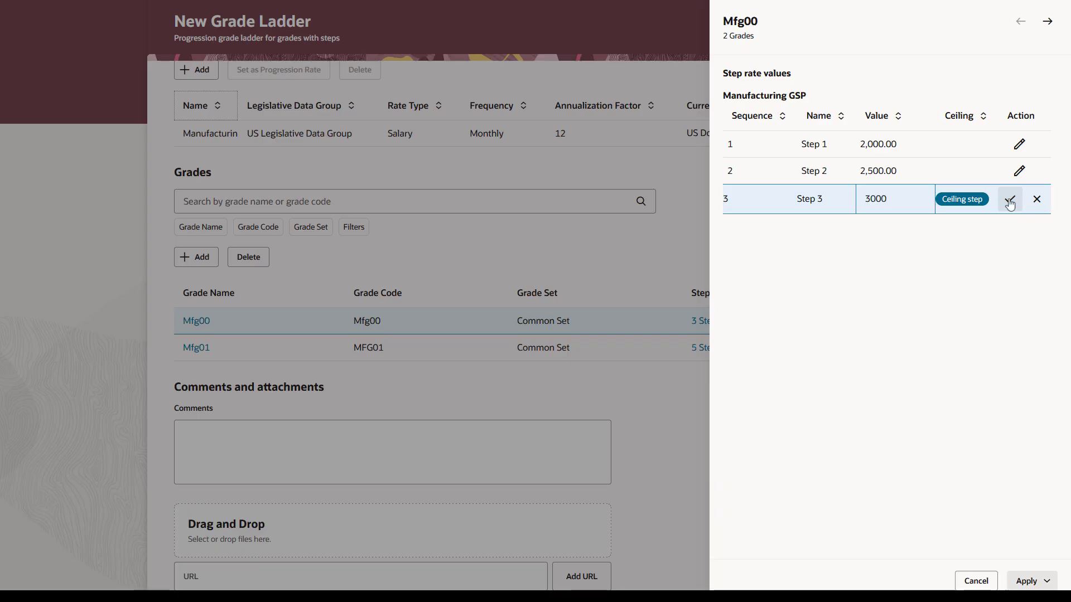
pyautogui.click(1011, 199)
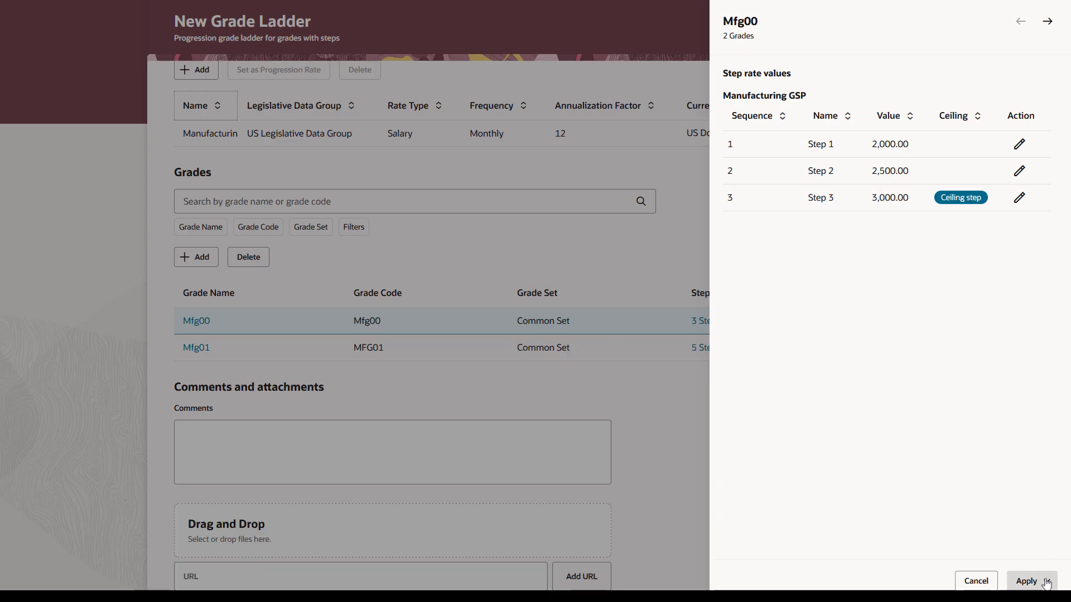
pyautogui.click(1041, 581)
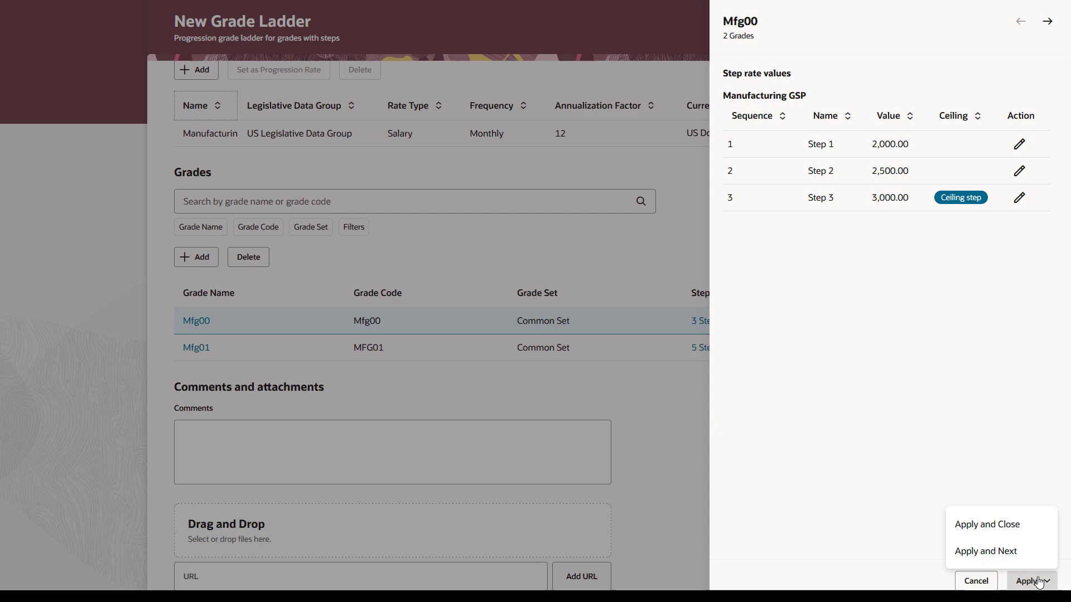
# Step: Apply Mfg00's values, set Mfg01's Step01–Step05 from 2,000 to 4,000, then apply and close
pyautogui.click(985, 551)
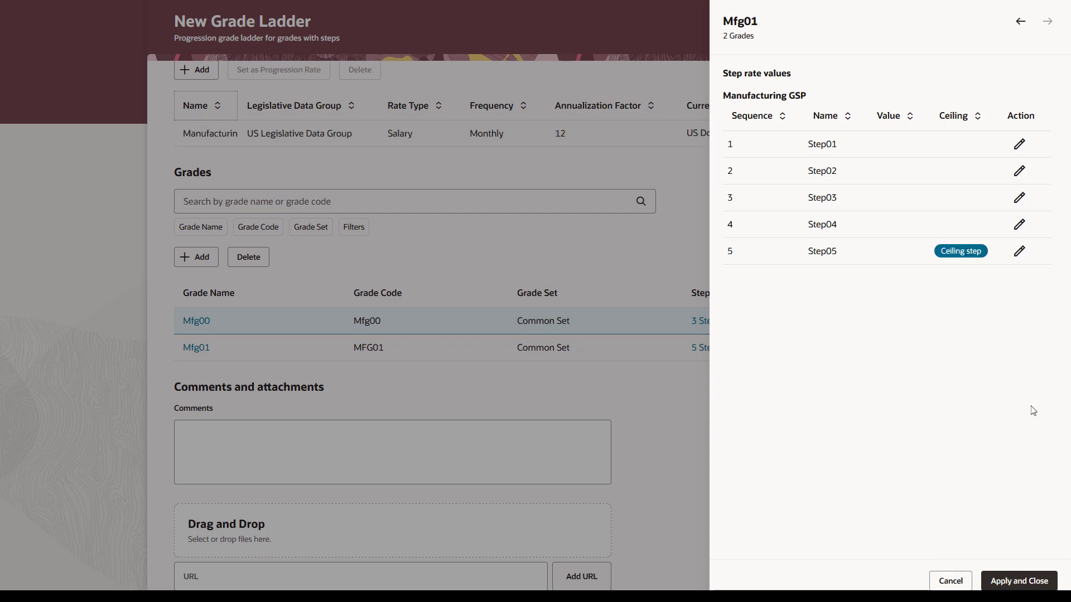
pyautogui.click(1020, 144)
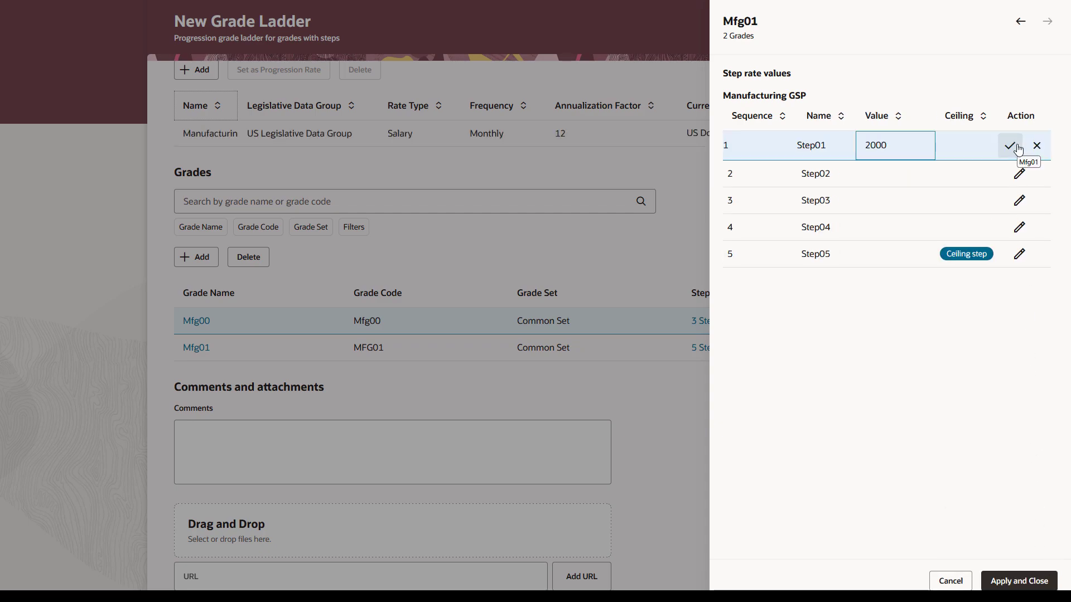
pyautogui.click(1011, 145)
pyautogui.write('4000')
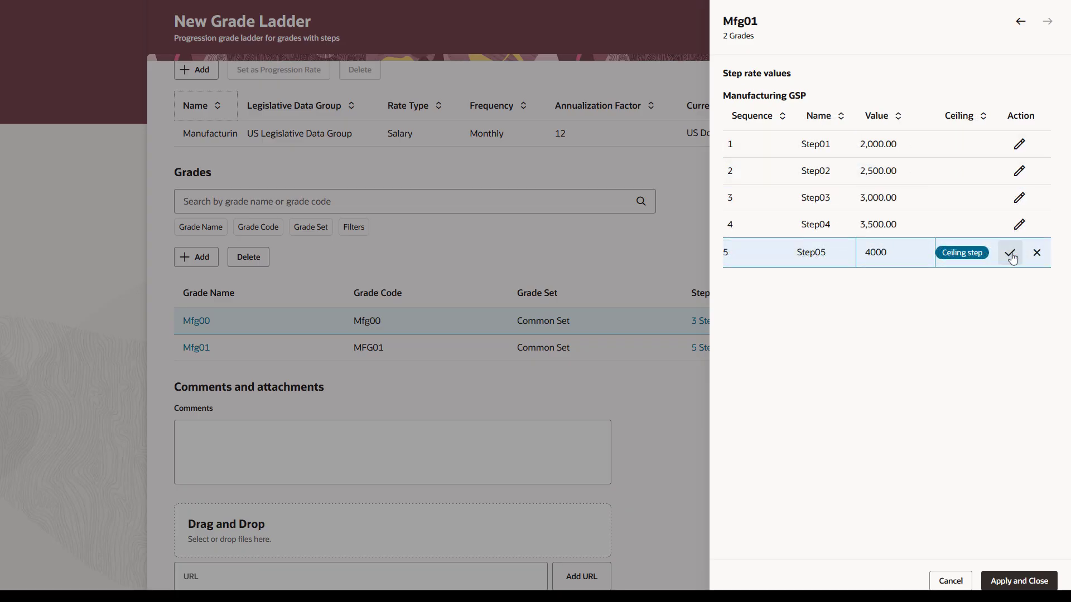
pyautogui.click(1012, 252)
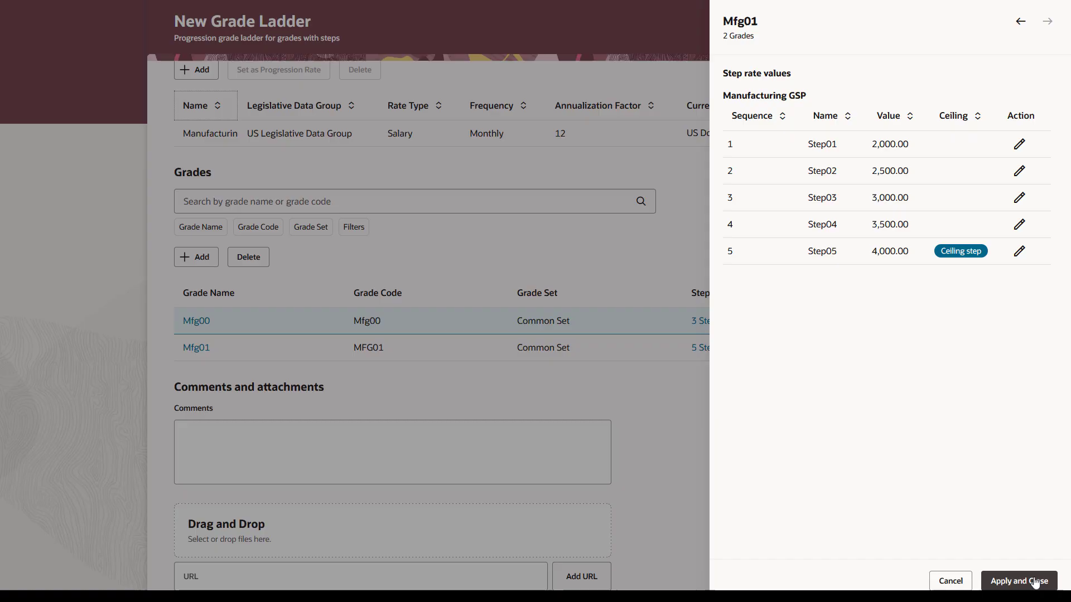
pyautogui.click(1018, 581)
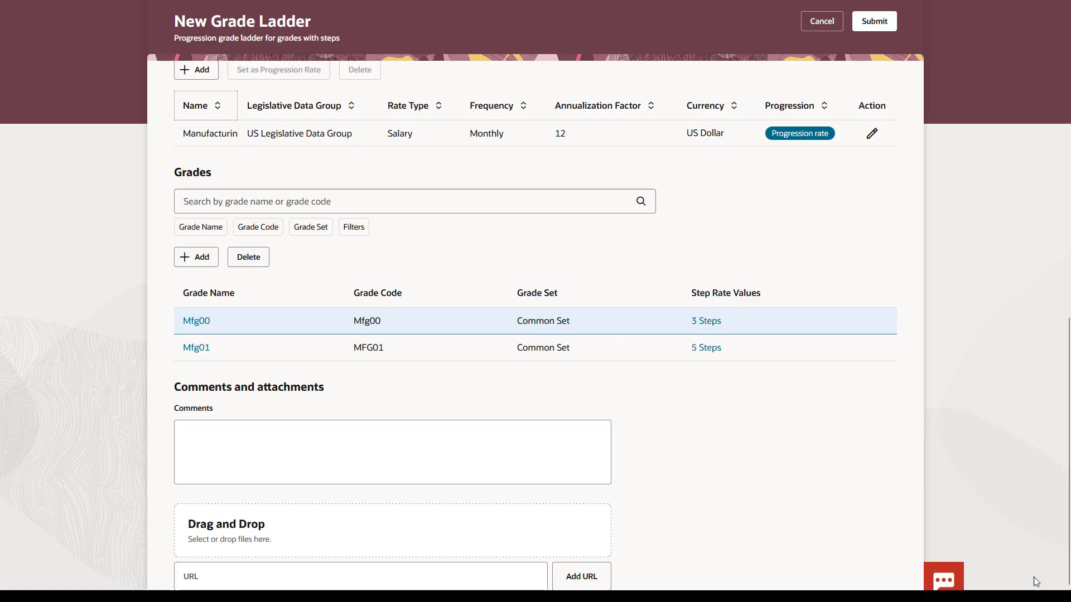
pyautogui.click(414, 200)
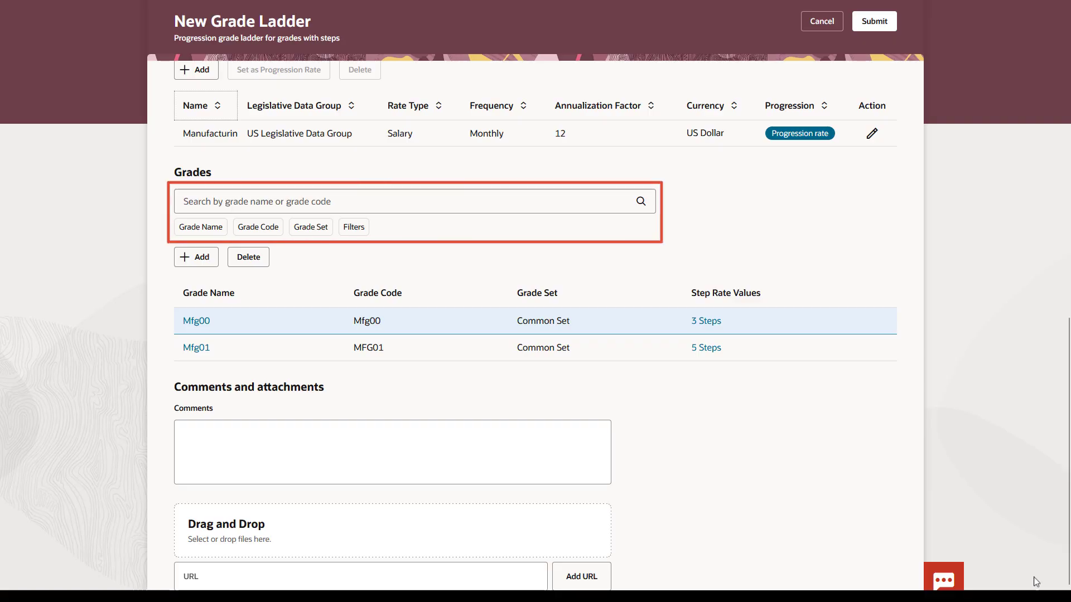